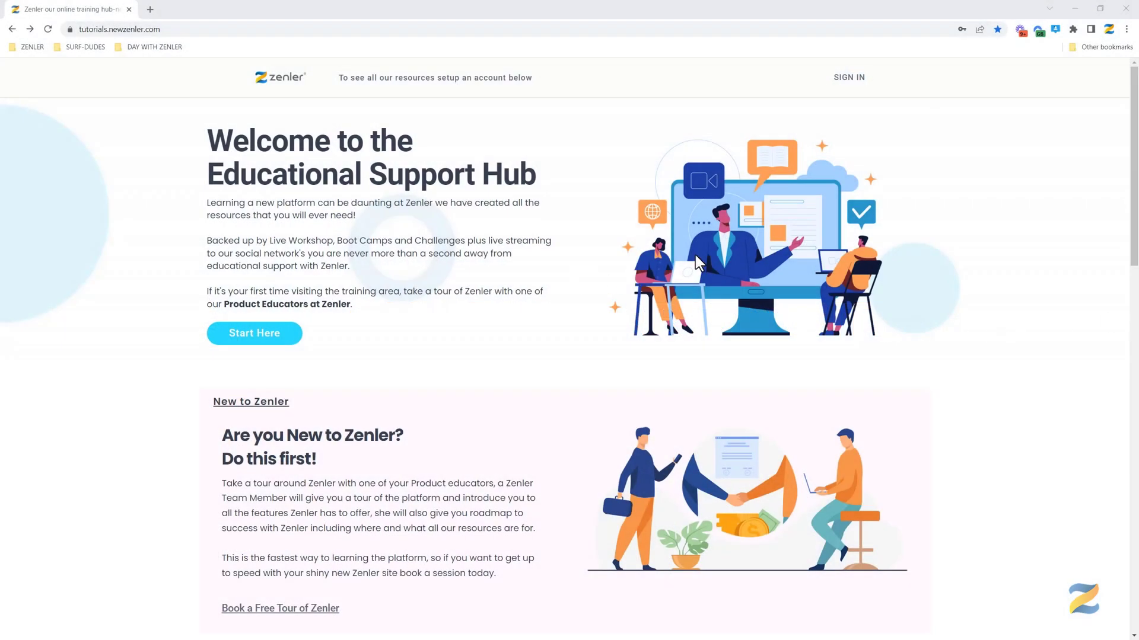
pyautogui.moveTo(299, 332)
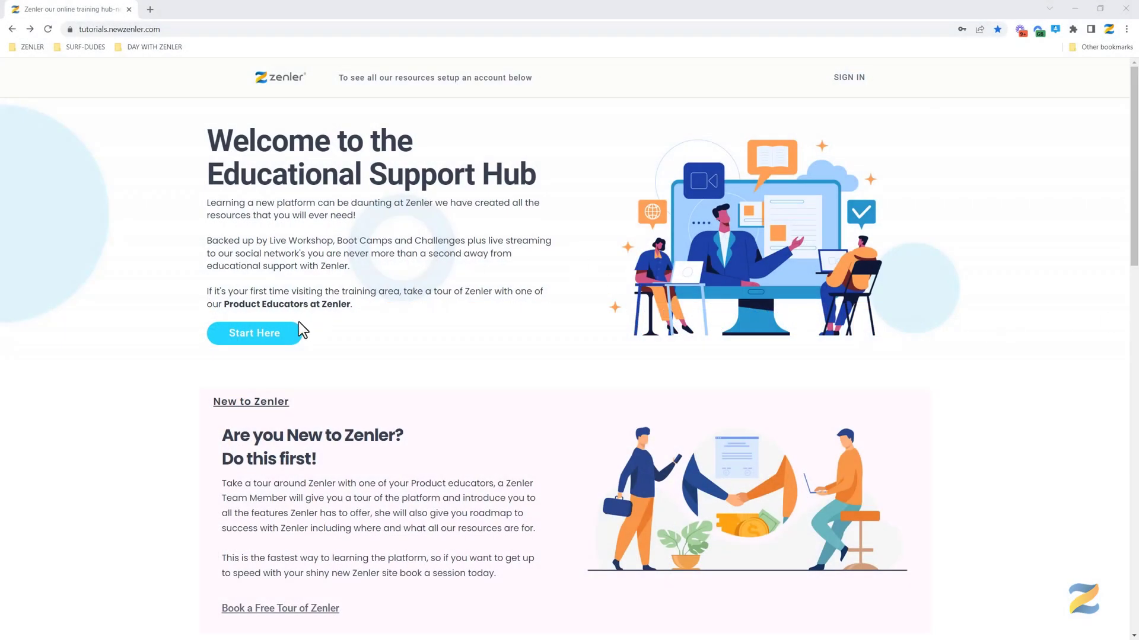
pyautogui.moveTo(254, 342)
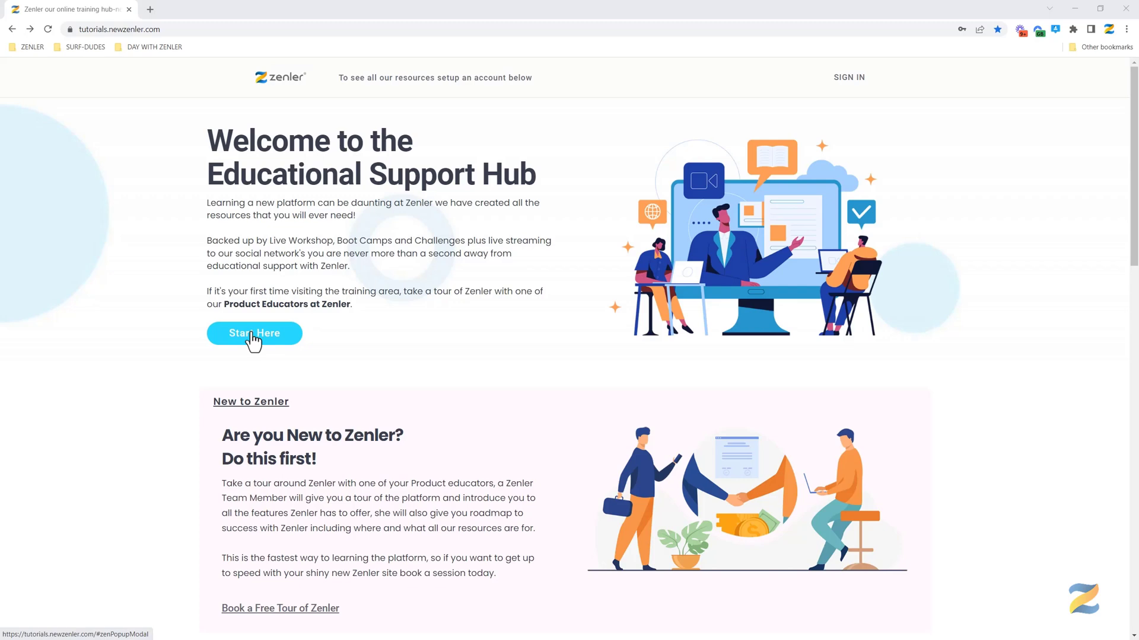
# Step: Watch and close the hub's introductory video, then reach the Join In For Free form
pyautogui.click(254, 333)
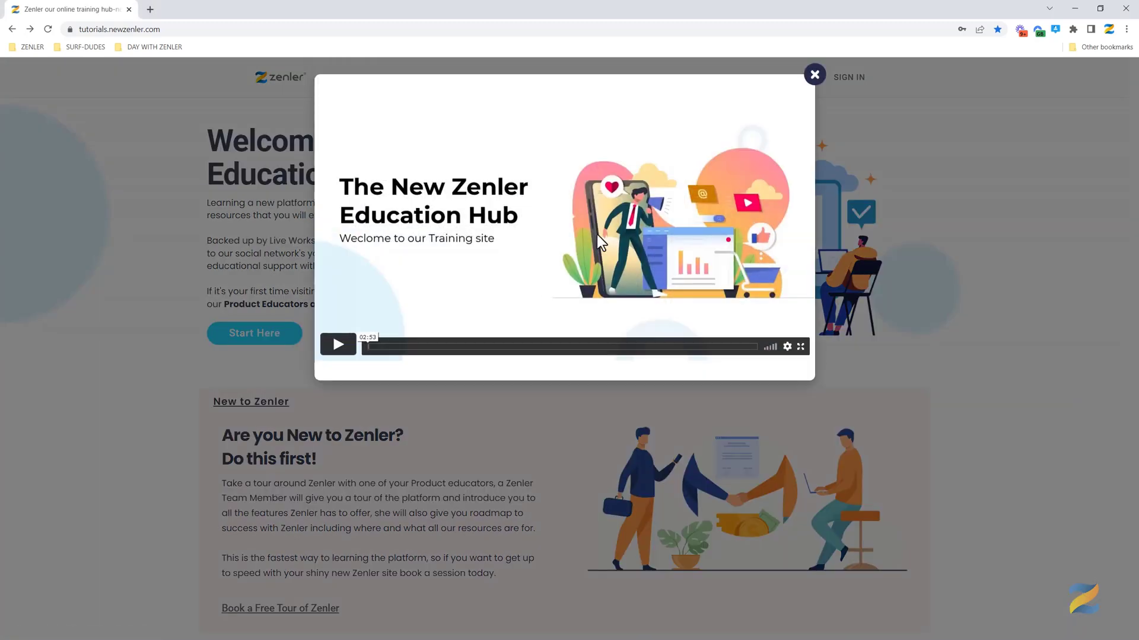
pyautogui.click(814, 74)
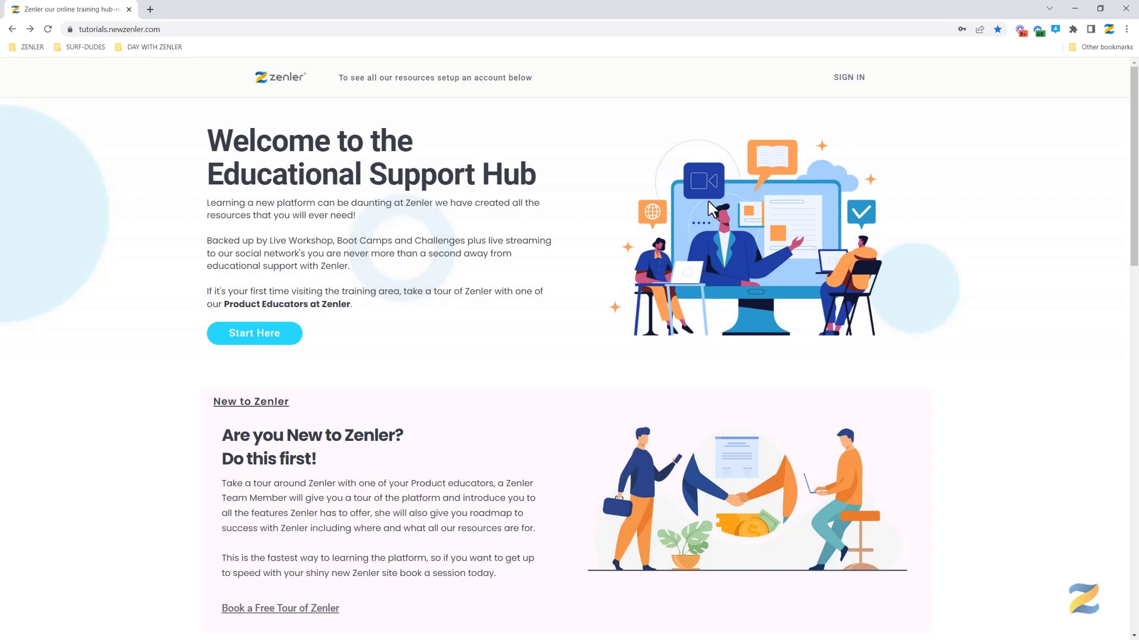
pyautogui.scroll(-3)
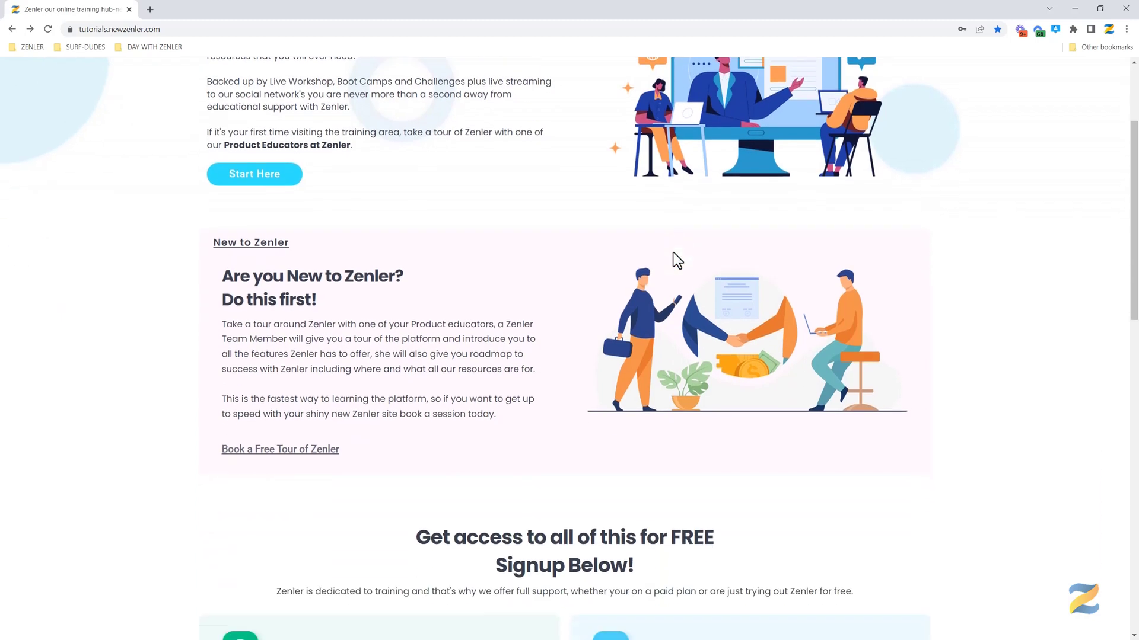
pyautogui.scroll(-3)
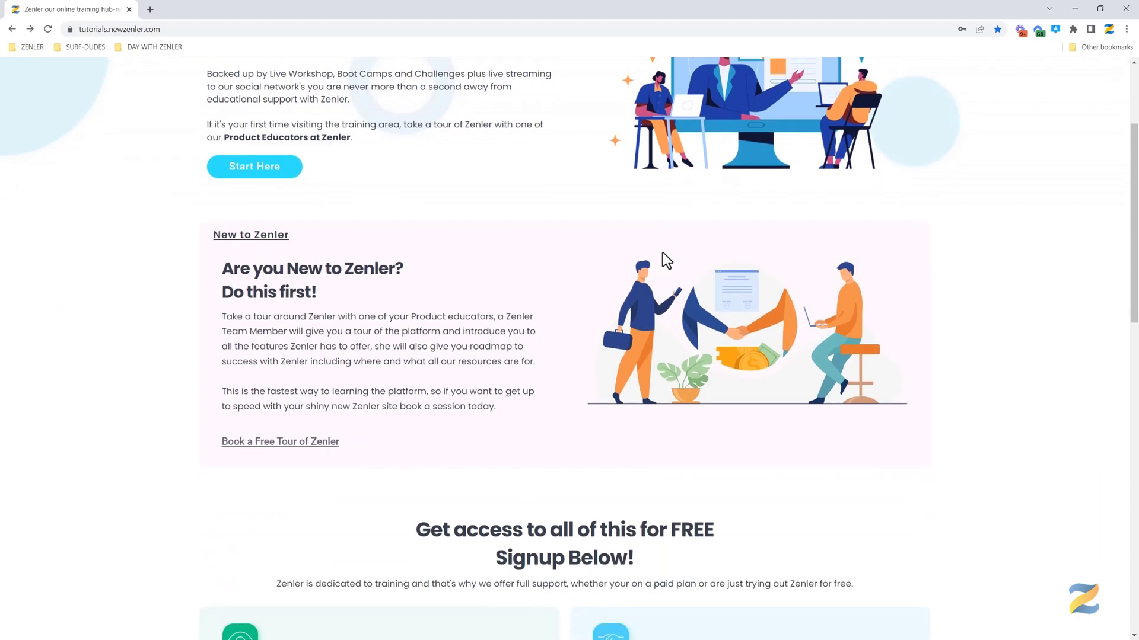
pyautogui.scroll(-3)
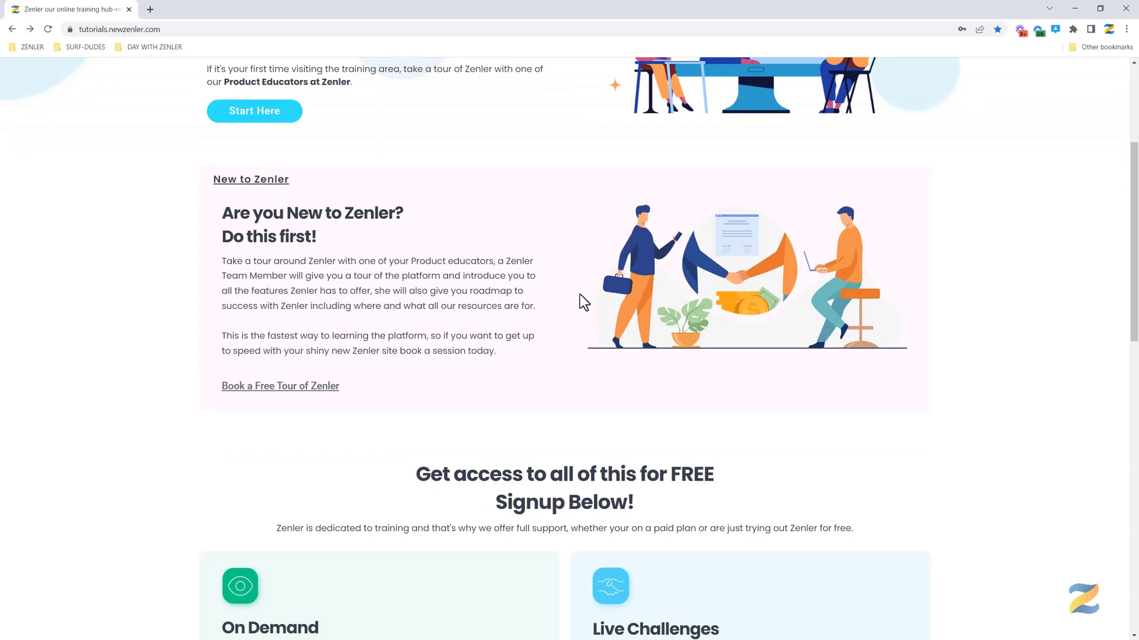
pyautogui.moveTo(304, 391)
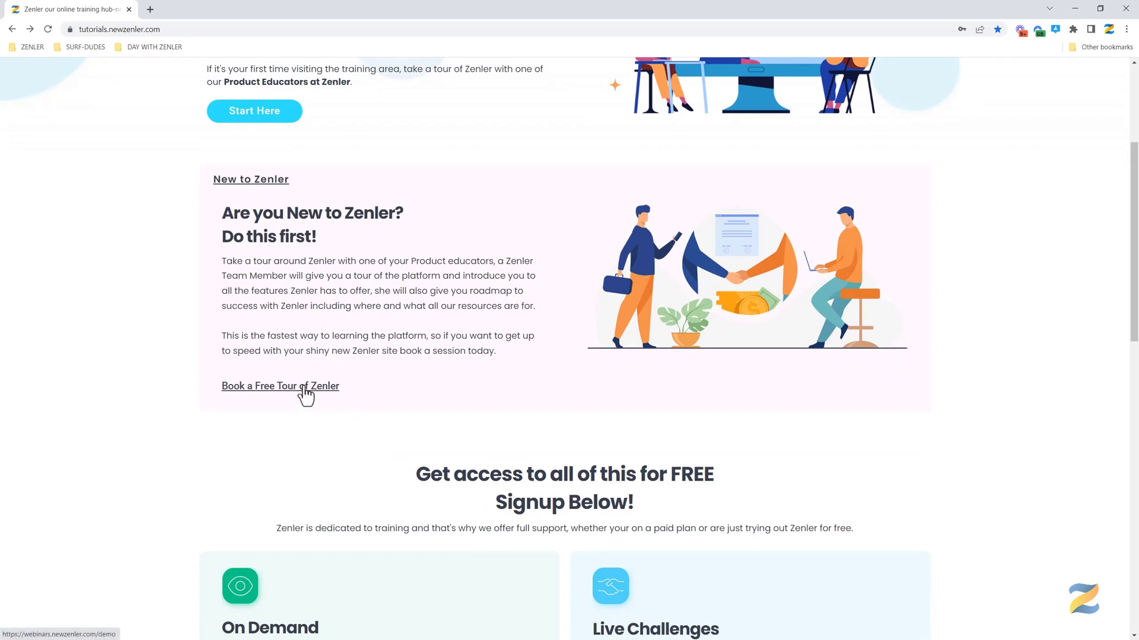
pyautogui.scroll(-3)
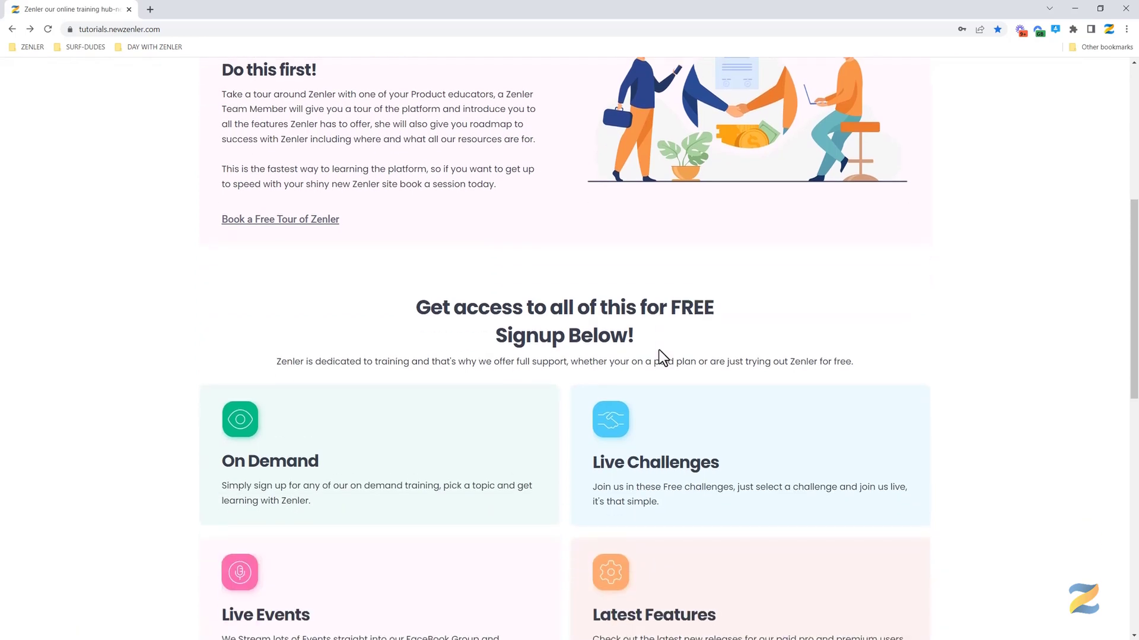
pyautogui.scroll(-3)
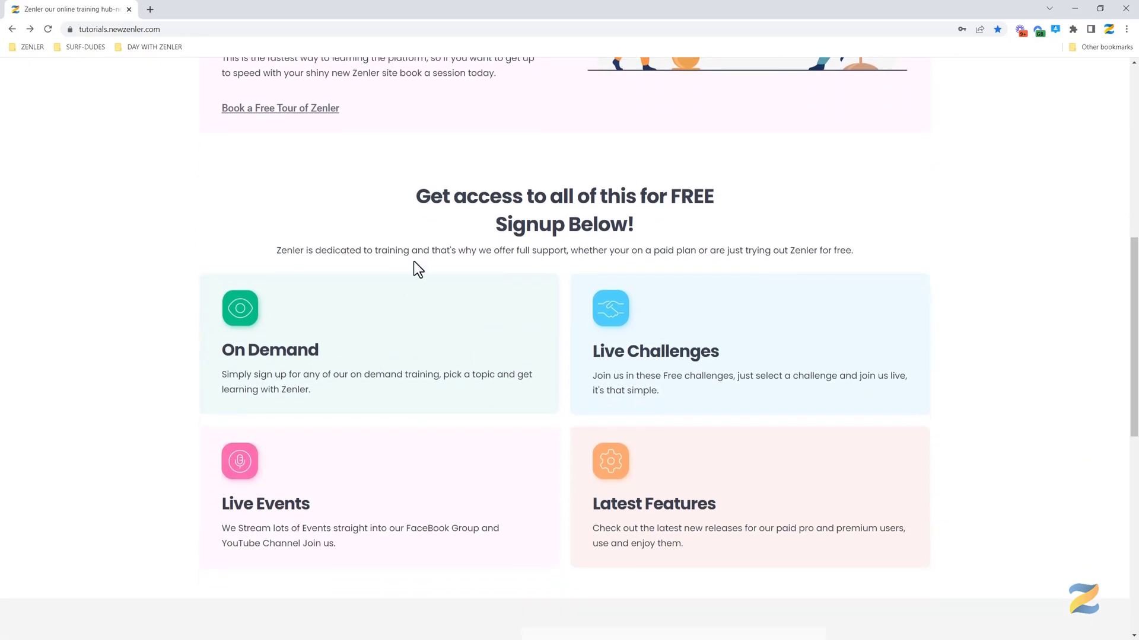
pyautogui.moveTo(277, 358)
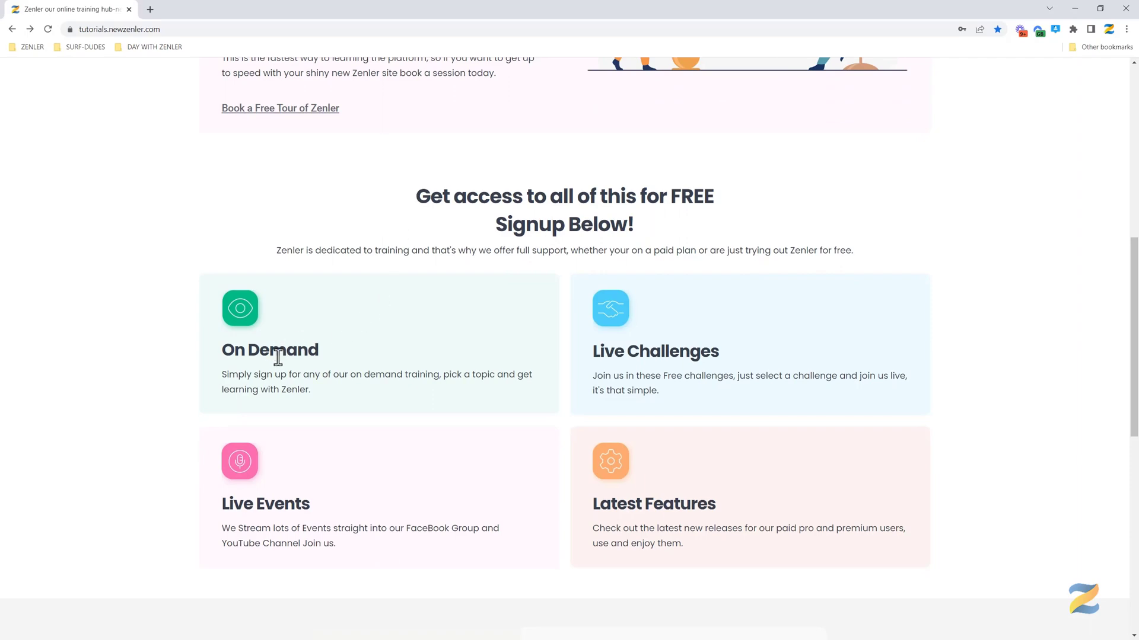
pyautogui.moveTo(341, 500)
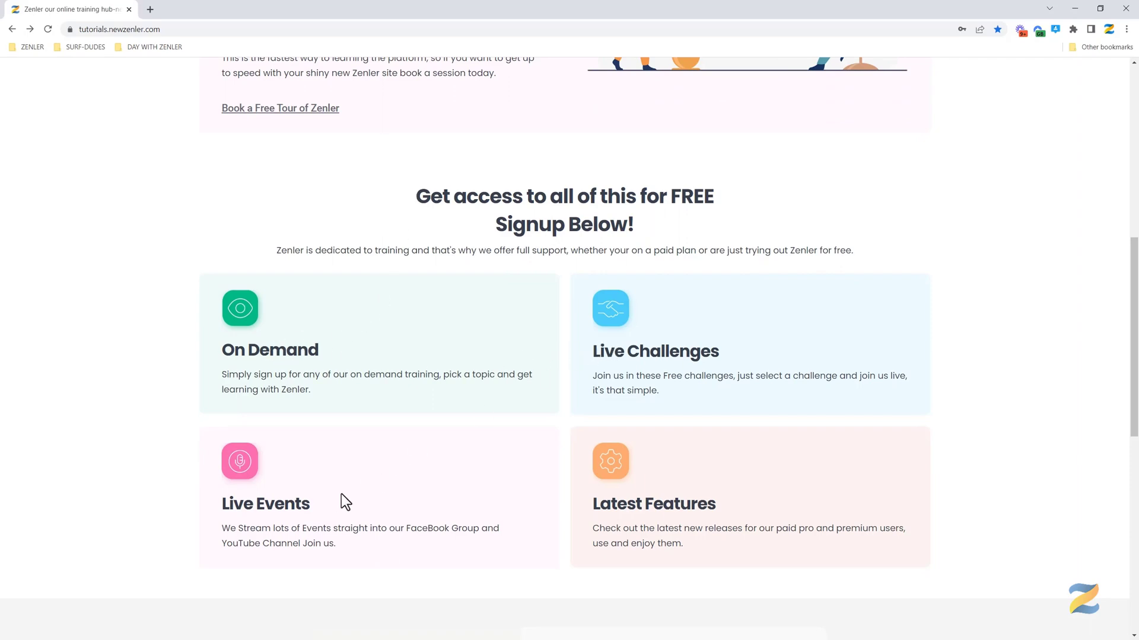
pyautogui.scroll(-3)
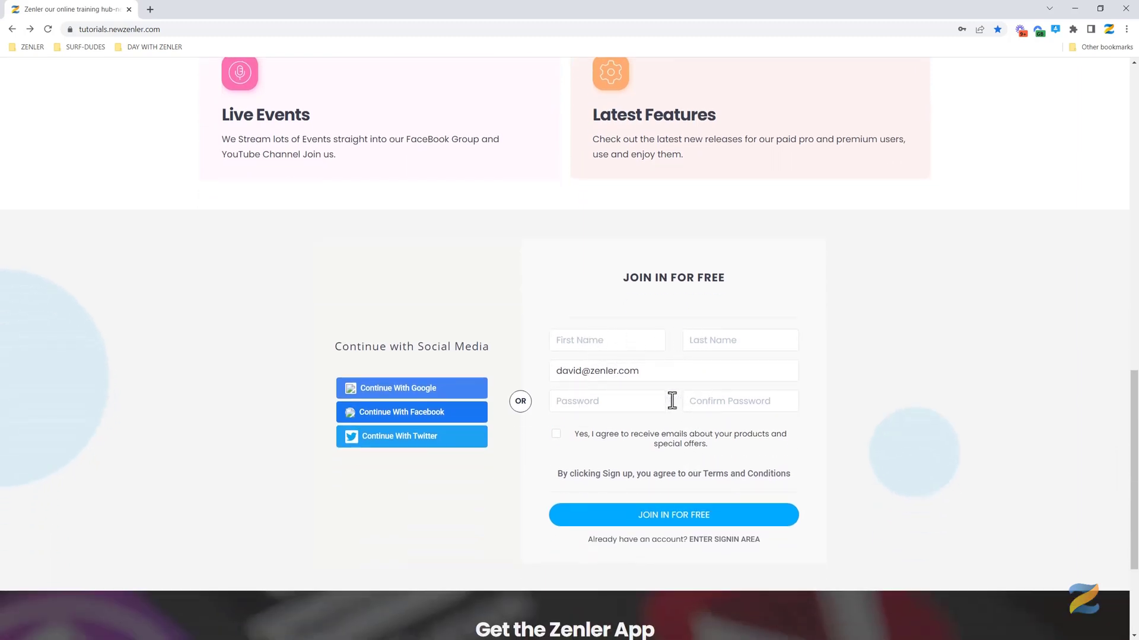
# Step: Enter the password in the join form and sign in to the member hub
pyautogui.click(673, 515)
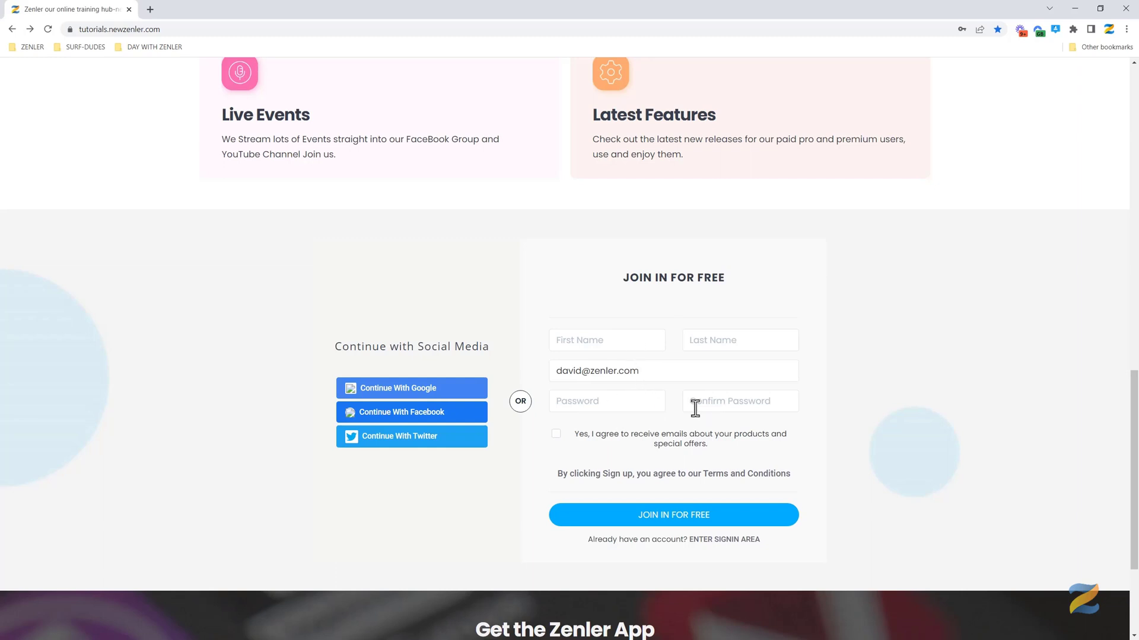
pyautogui.scroll(3)
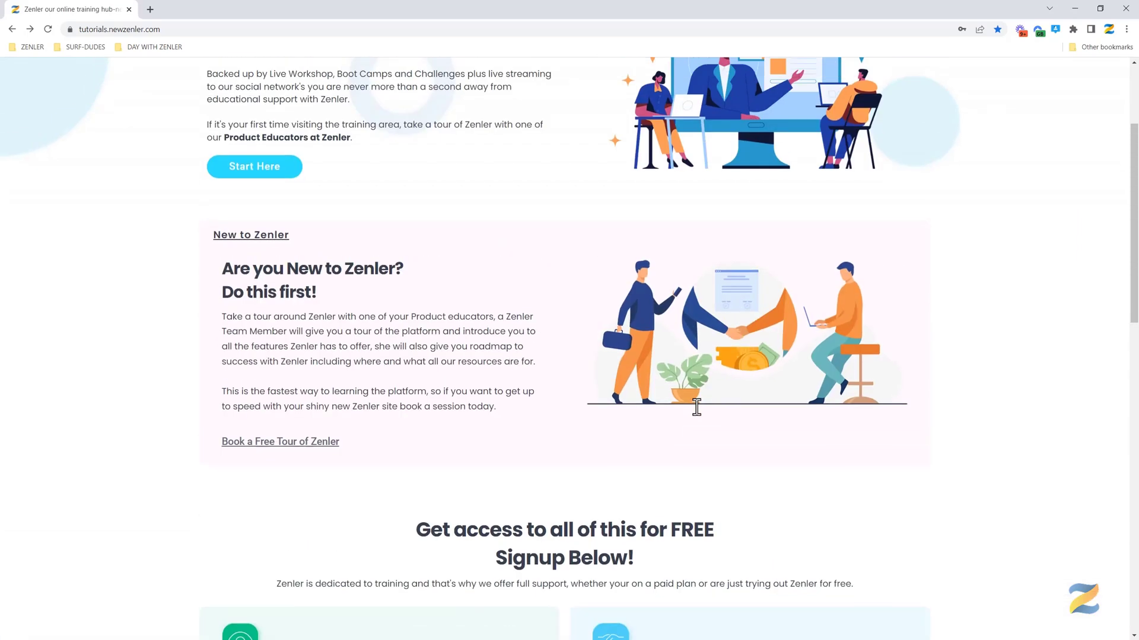
pyautogui.scroll(3)
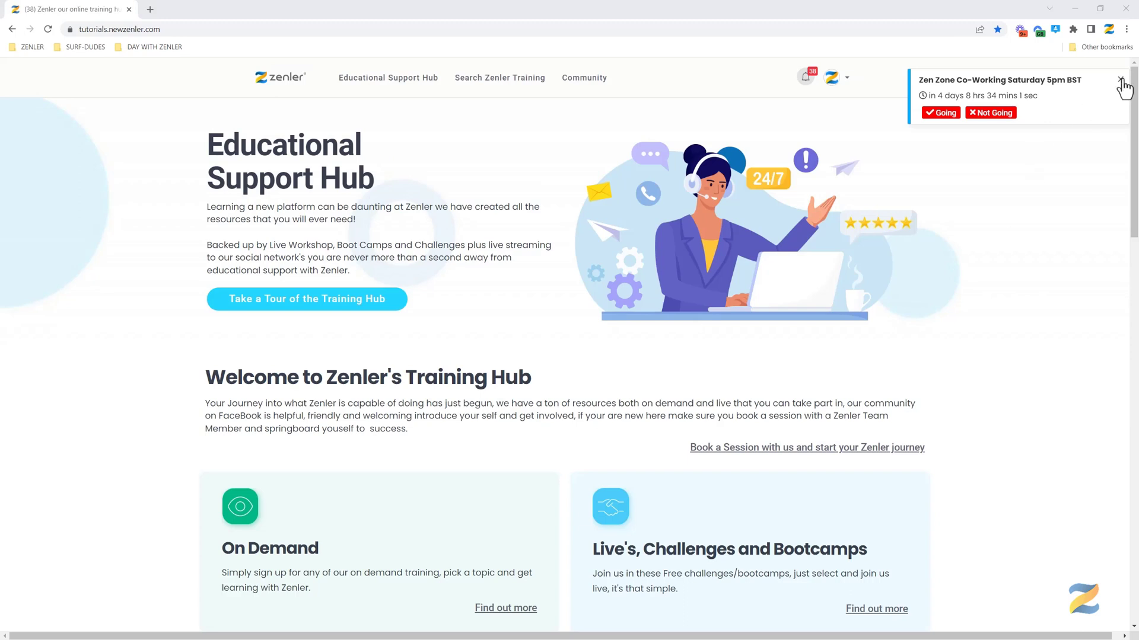
# Step: Open the On Demand card's catalogue listing Quick Start Guide and other courses
pyautogui.scroll(-3)
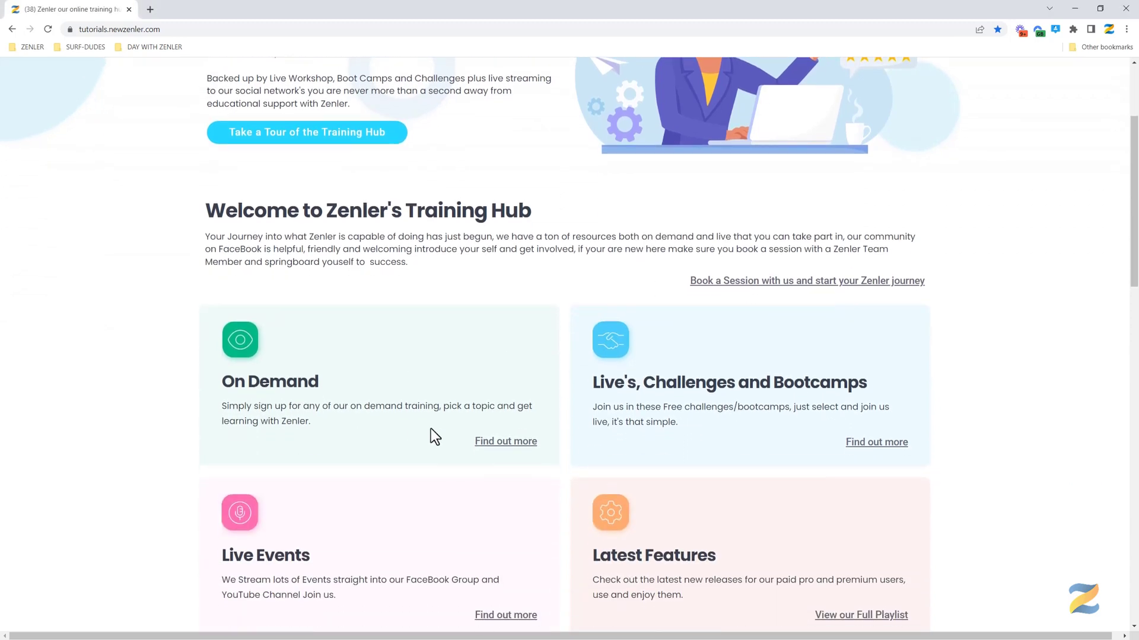
pyautogui.click(505, 441)
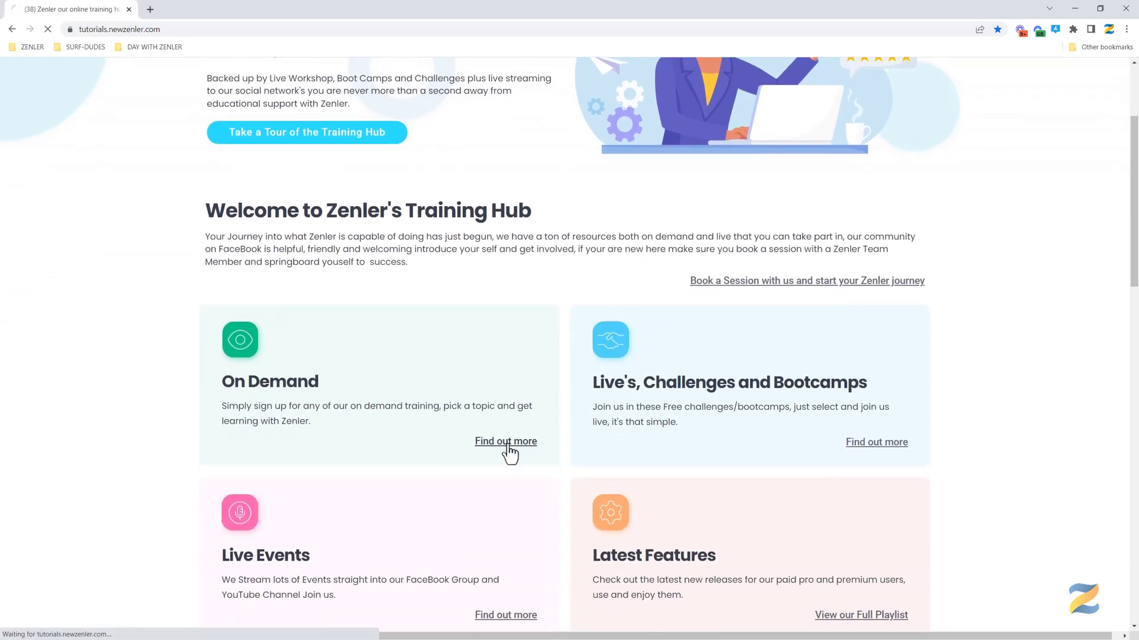
pyautogui.click(505, 441)
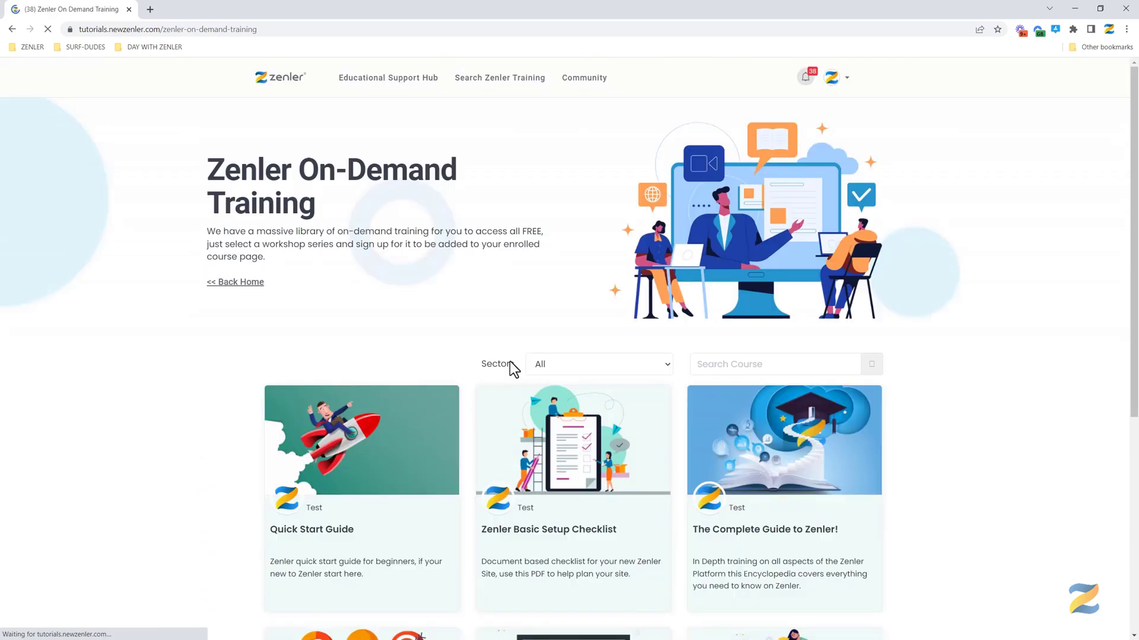
pyautogui.scroll(-3)
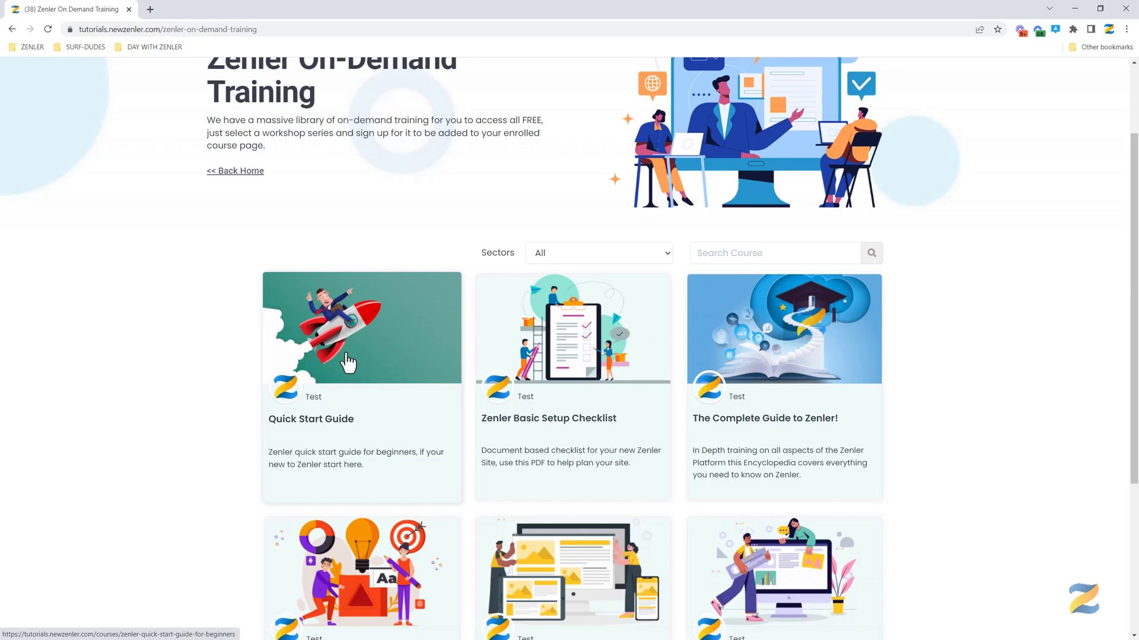
pyautogui.moveTo(574, 353)
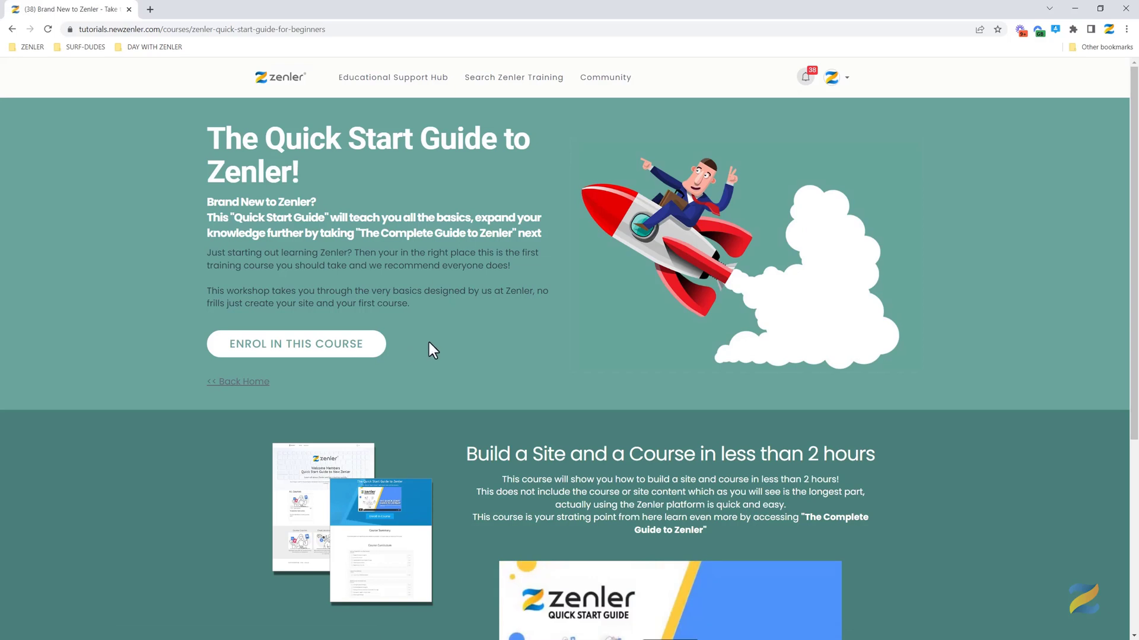
pyautogui.moveTo(567, 345)
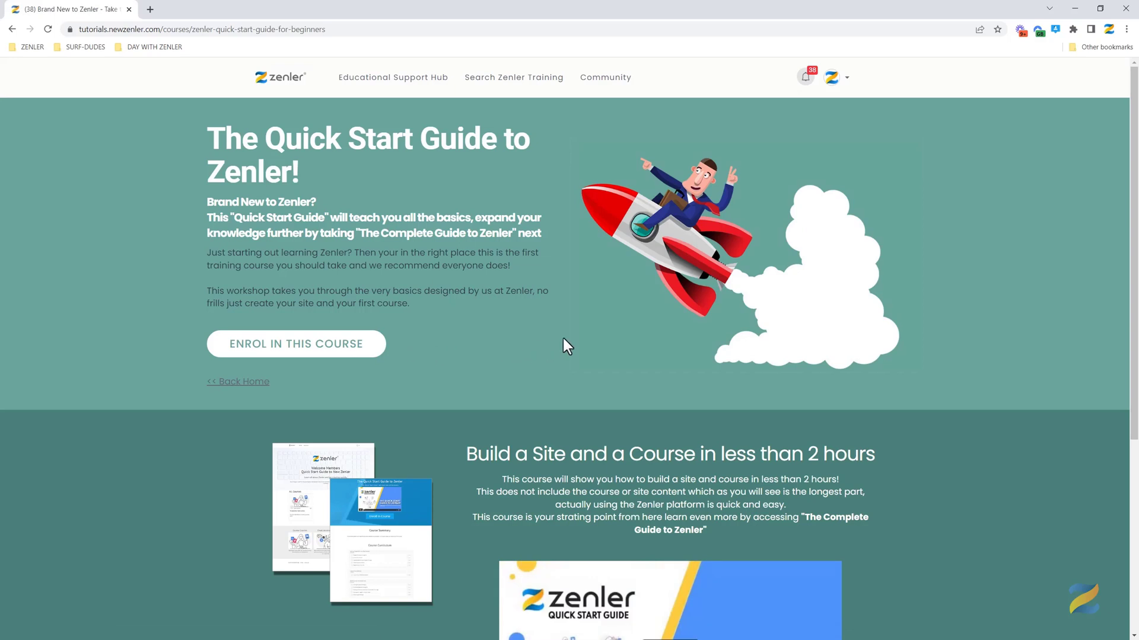
pyautogui.moveTo(596, 353)
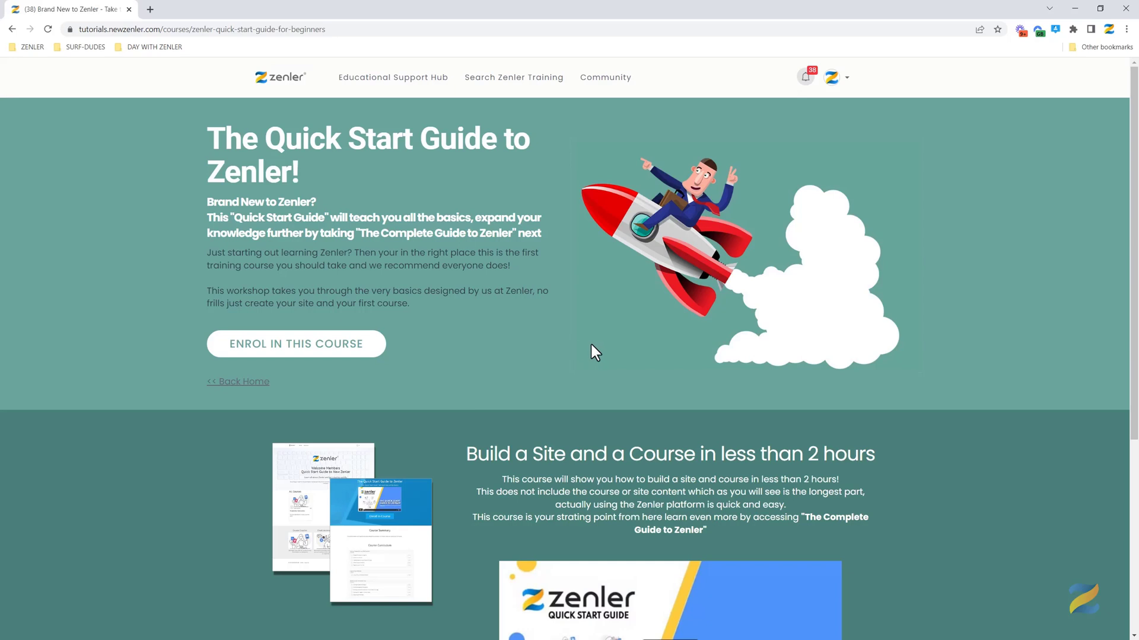
pyautogui.scroll(-3)
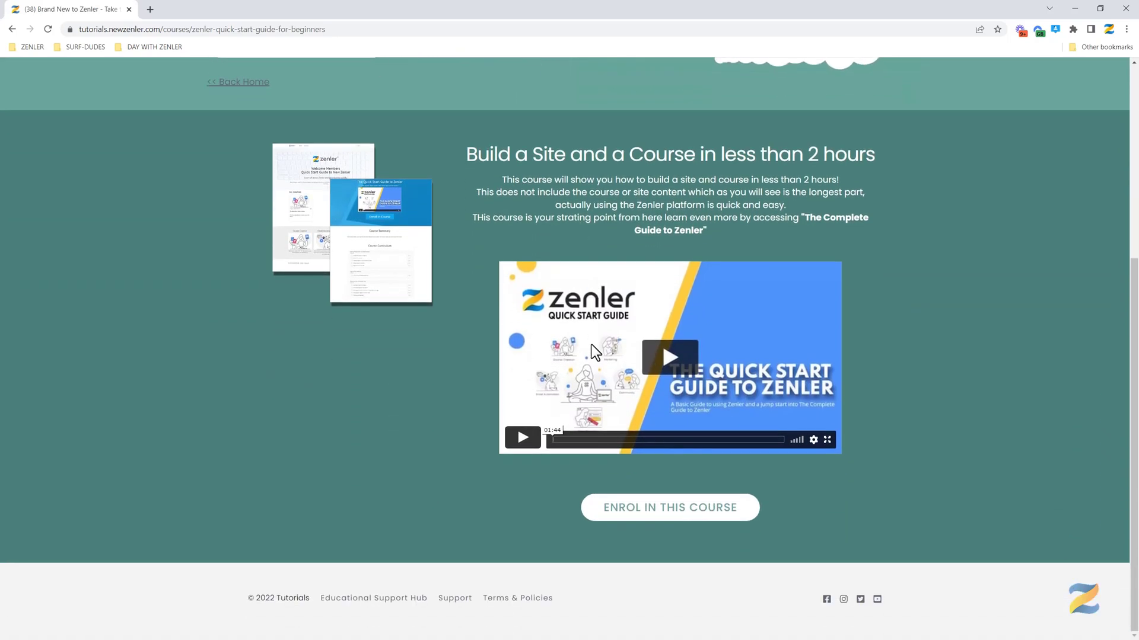
pyautogui.click(668, 507)
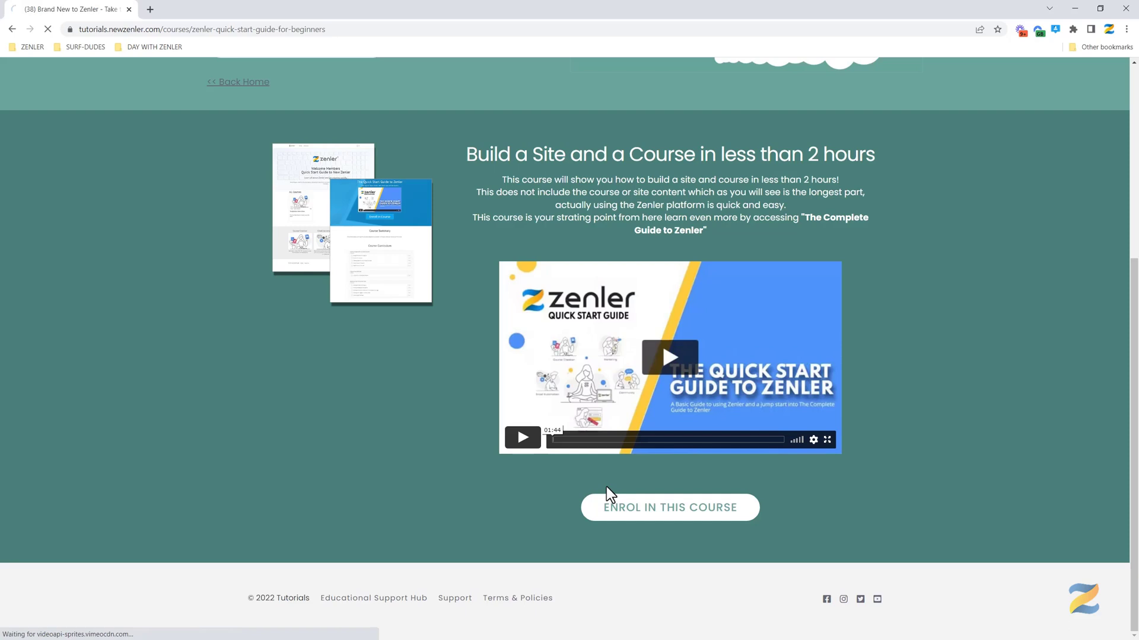
pyautogui.click(669, 507)
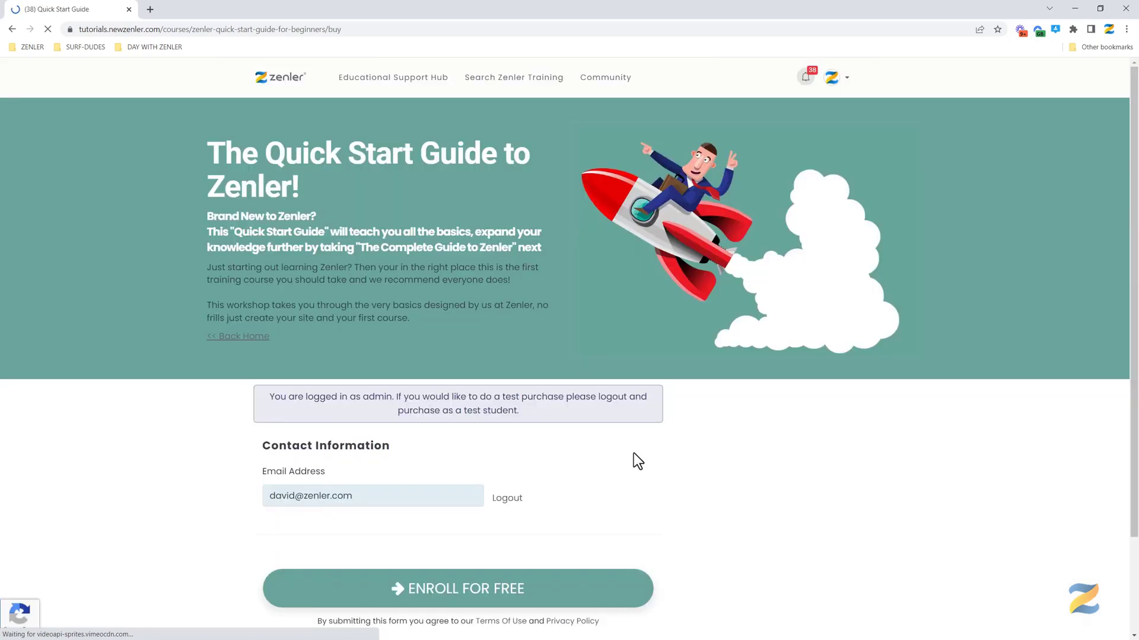
pyautogui.click(458, 588)
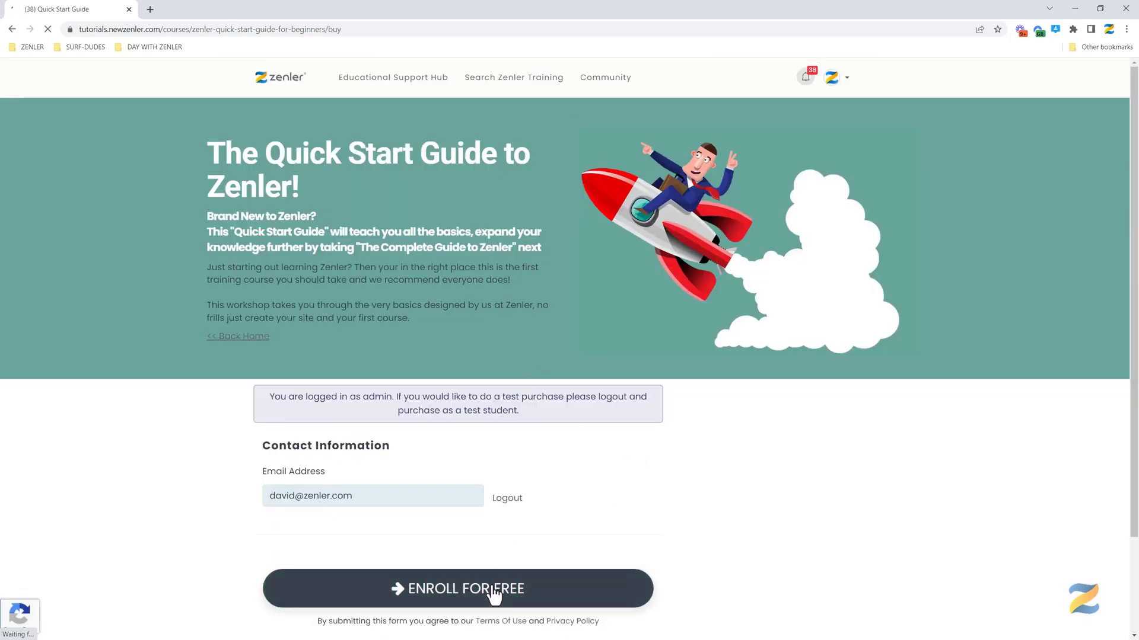
pyautogui.click(458, 588)
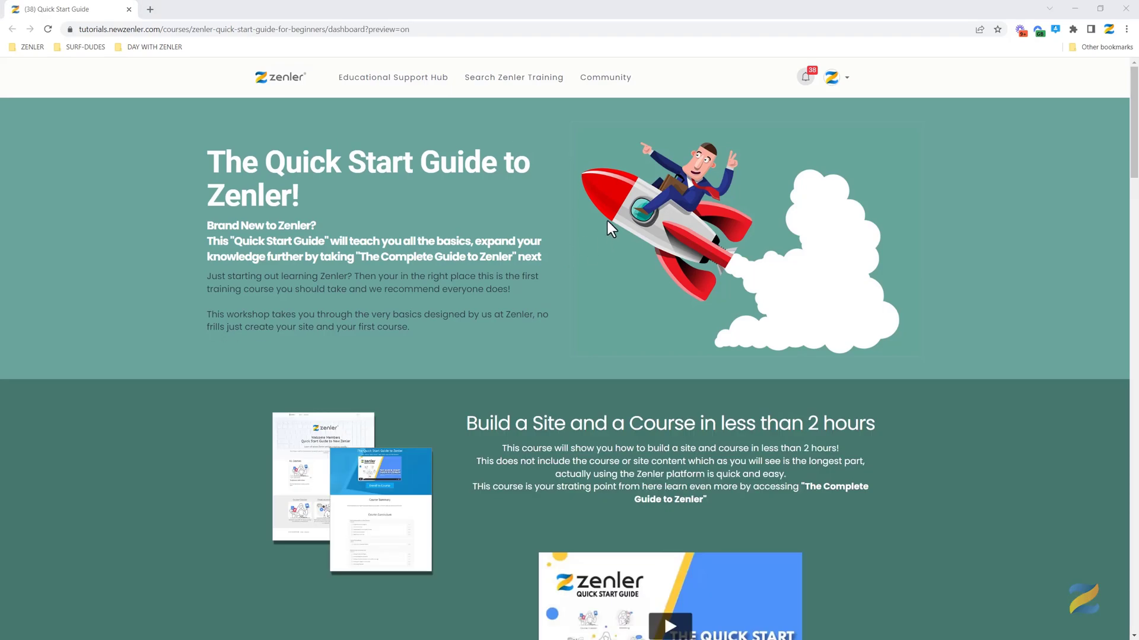
pyautogui.scroll(-3)
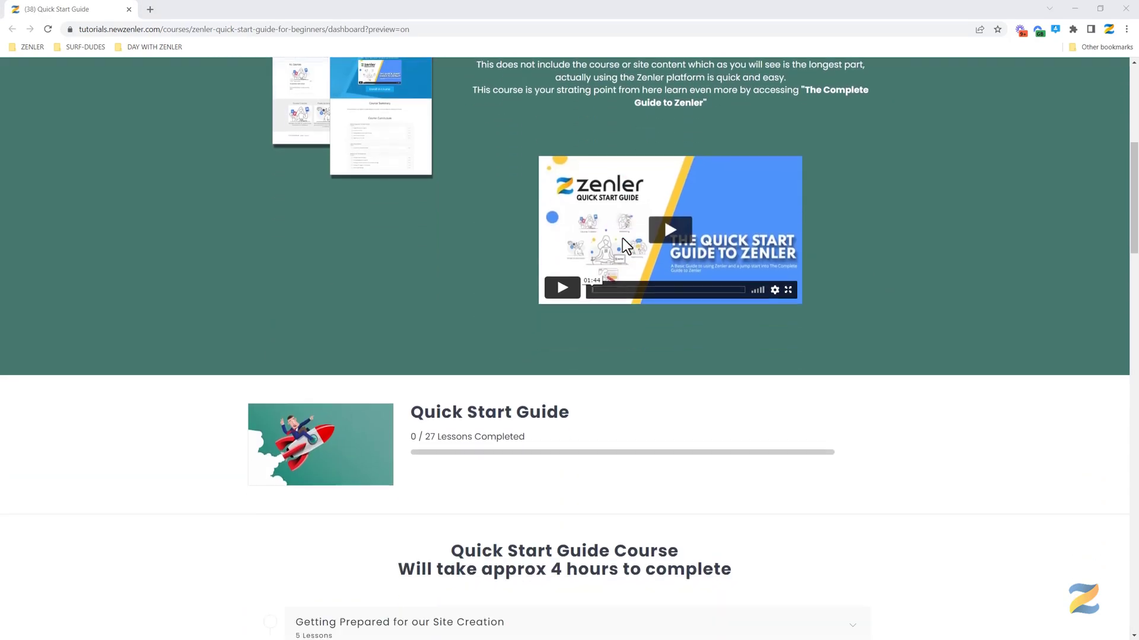
pyautogui.scroll(-3)
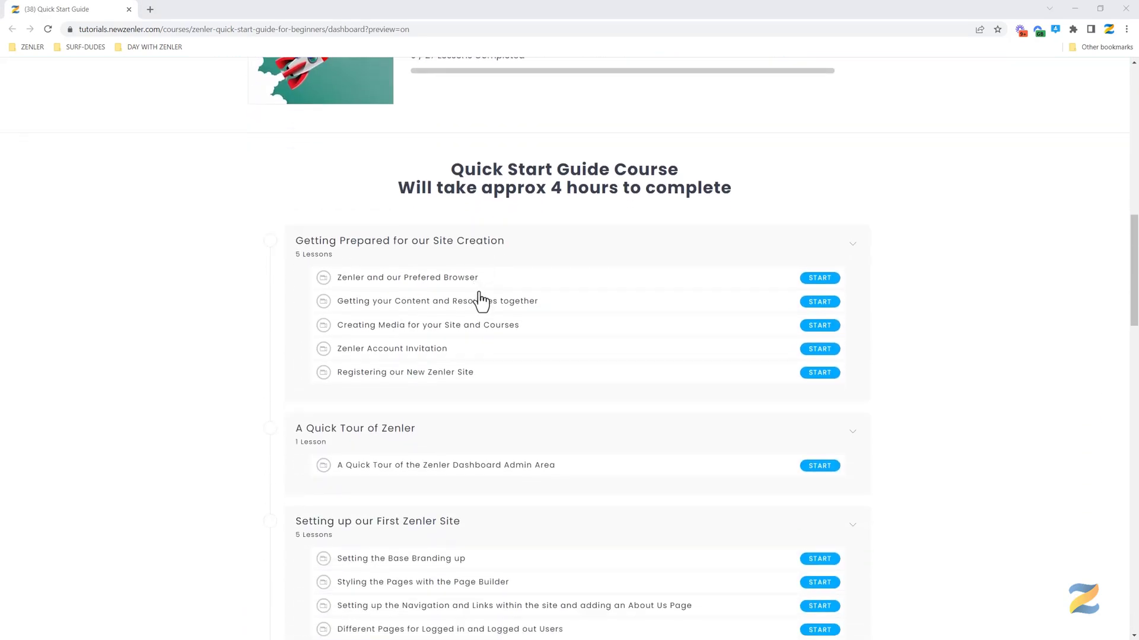
pyautogui.scroll(-3)
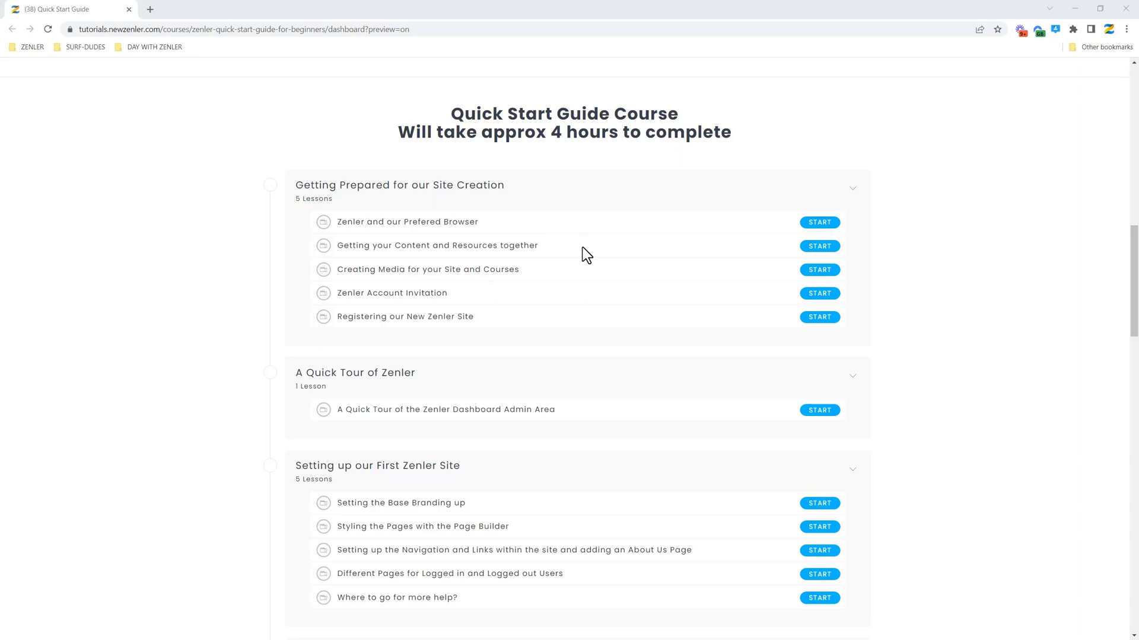
pyautogui.scroll(-3)
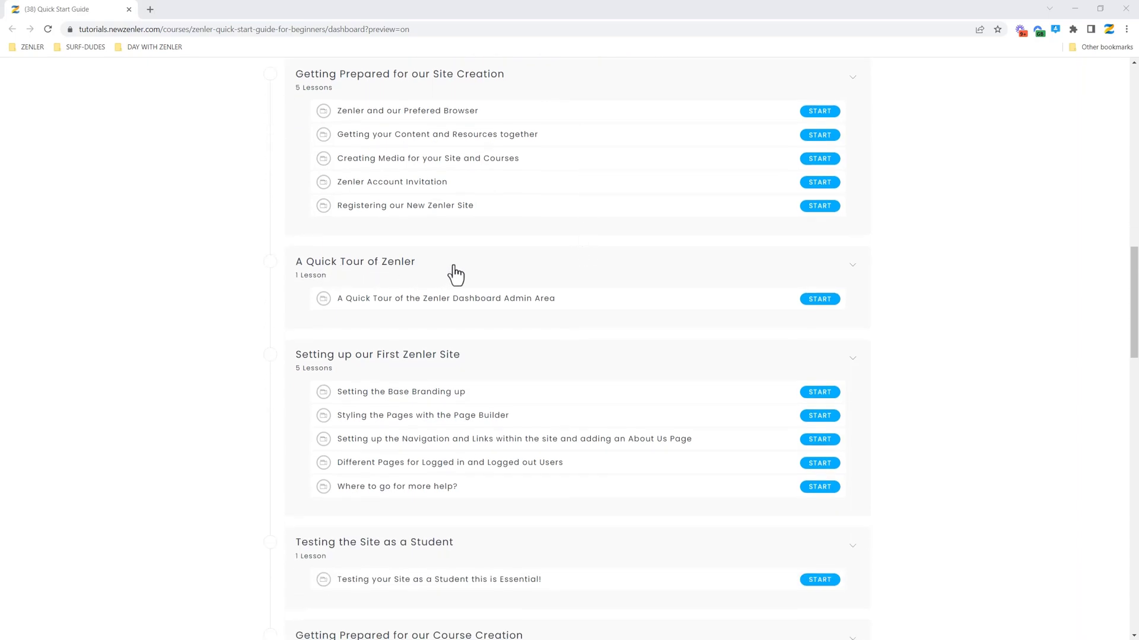
pyautogui.scroll(-3)
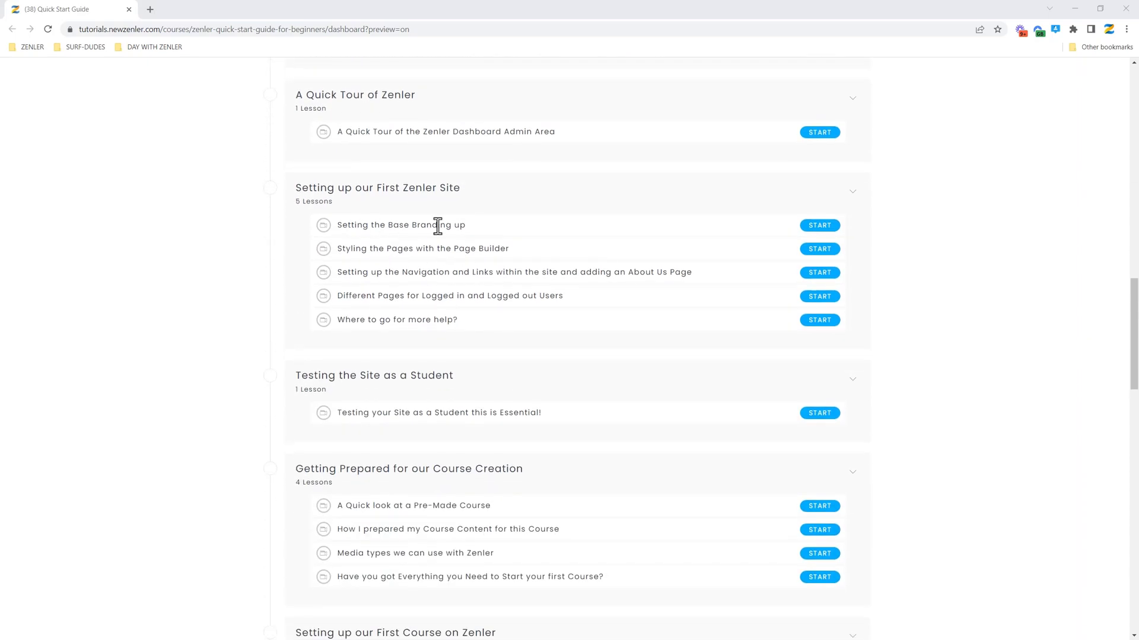
pyautogui.moveTo(506, 227)
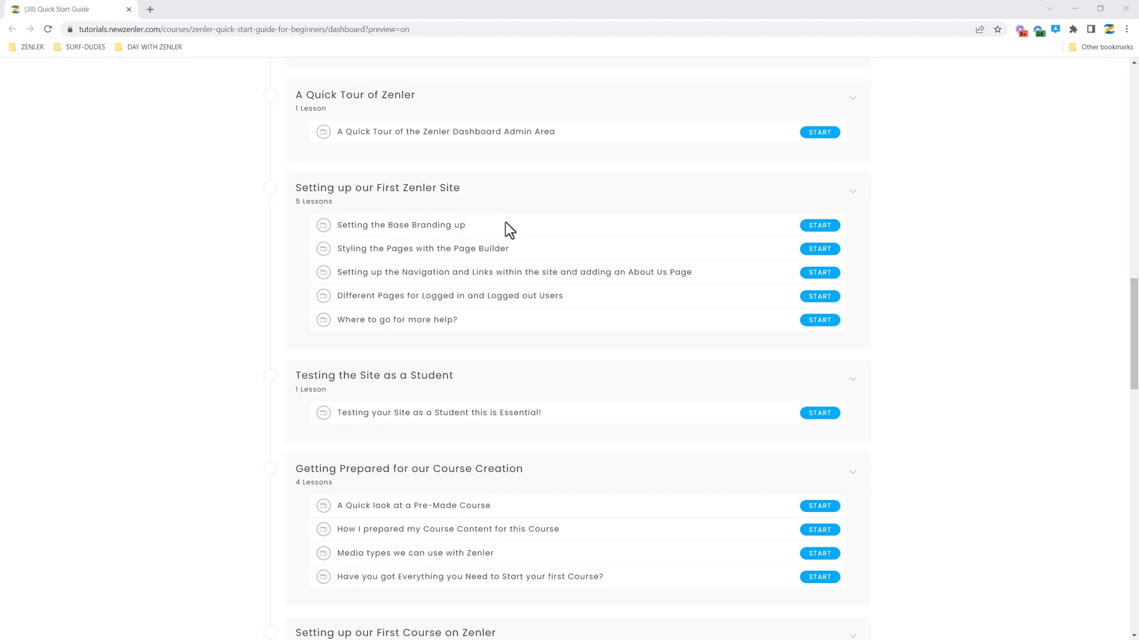
pyautogui.scroll(-3)
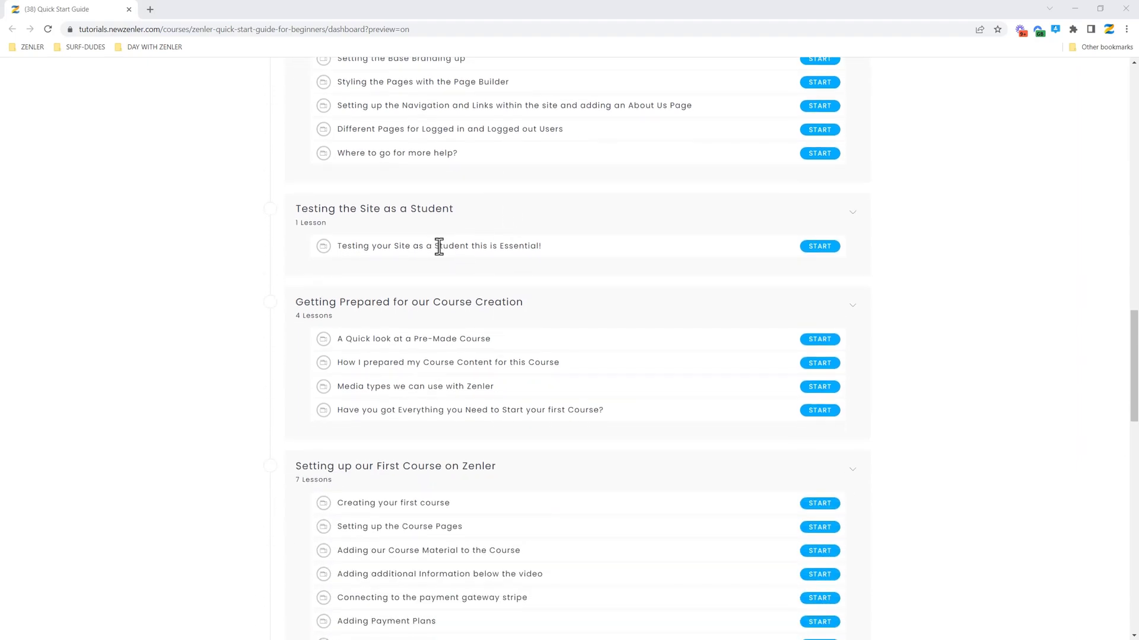
pyautogui.scroll(-3)
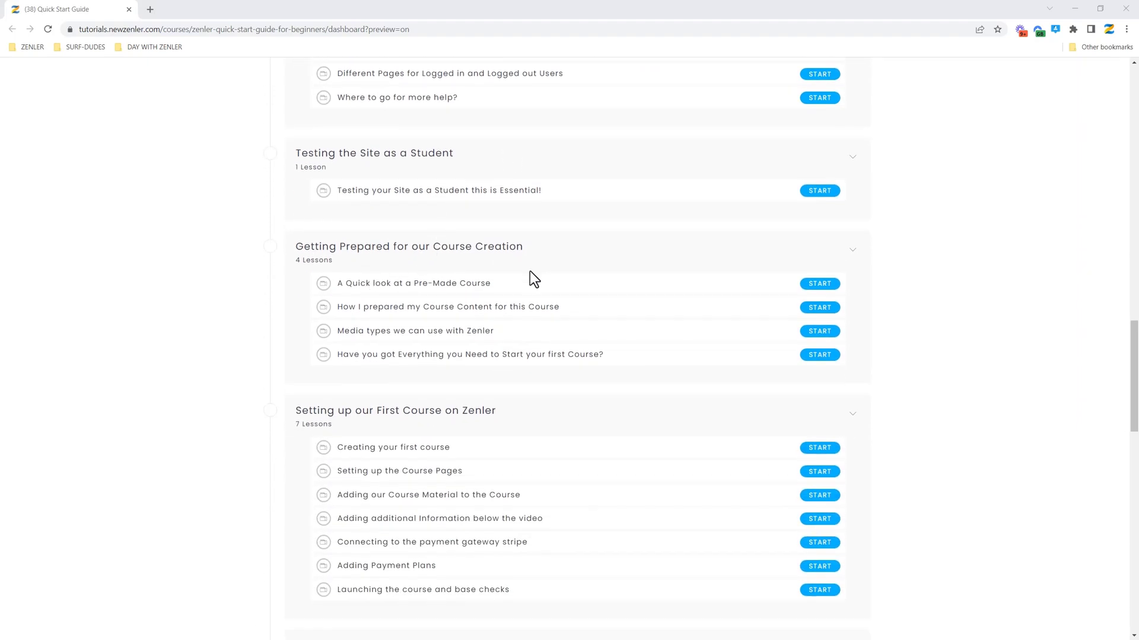
pyautogui.scroll(-3)
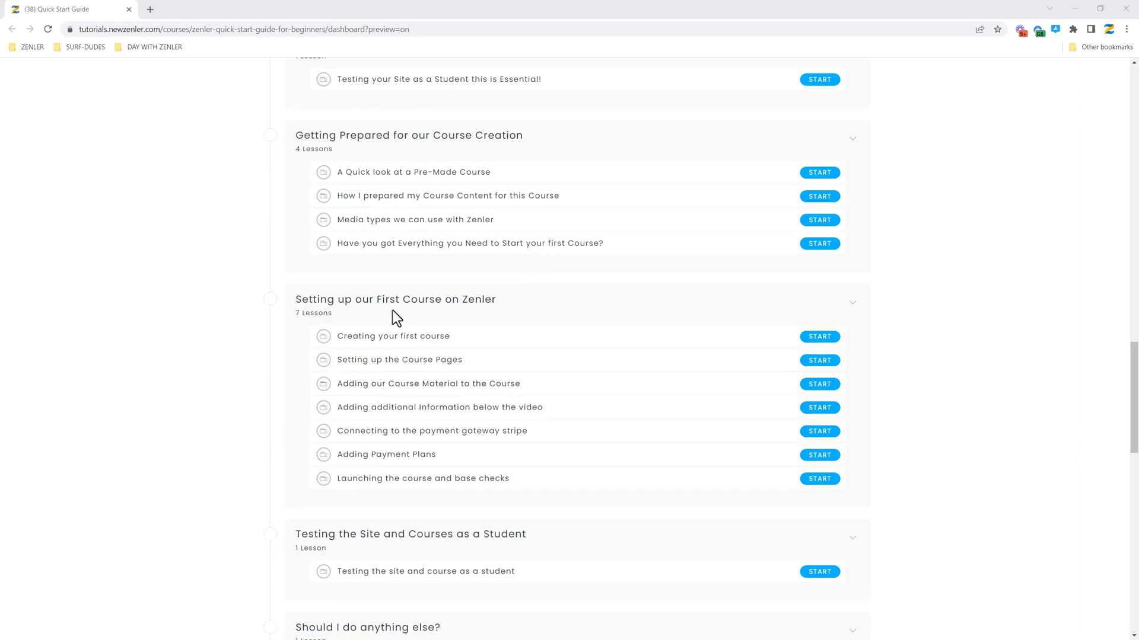
pyautogui.scroll(-3)
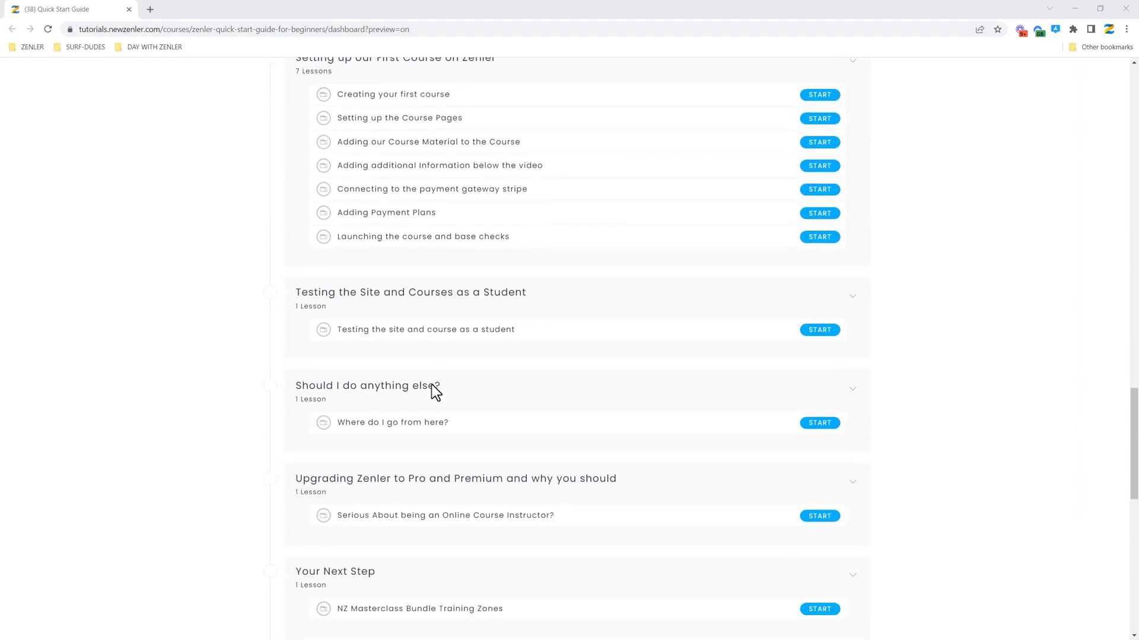
pyautogui.scroll(-3)
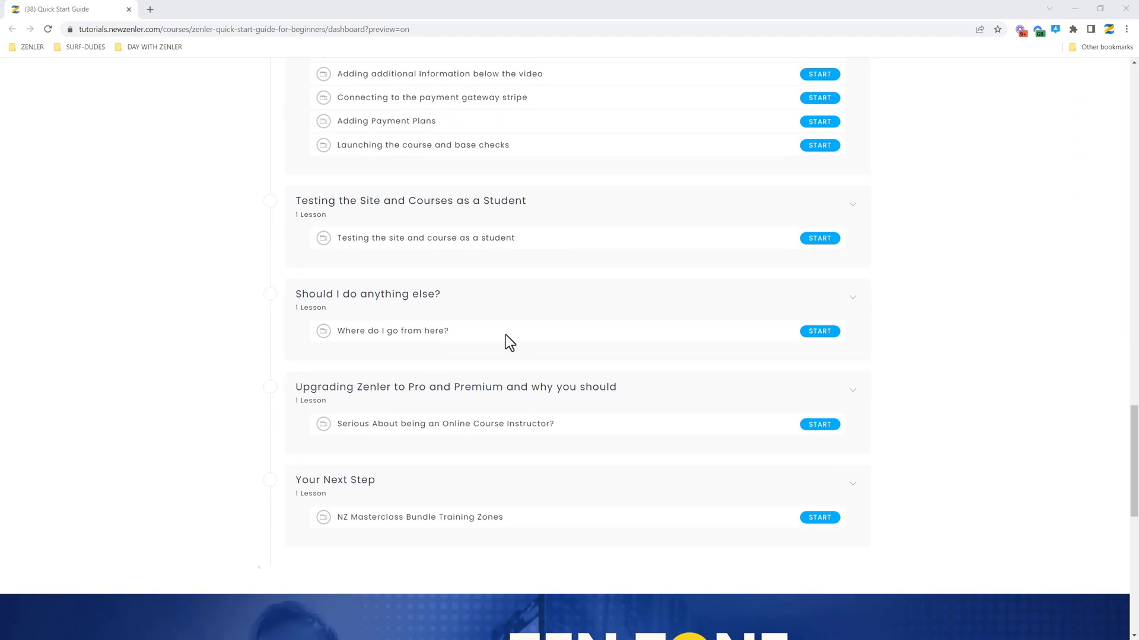
pyautogui.scroll(3)
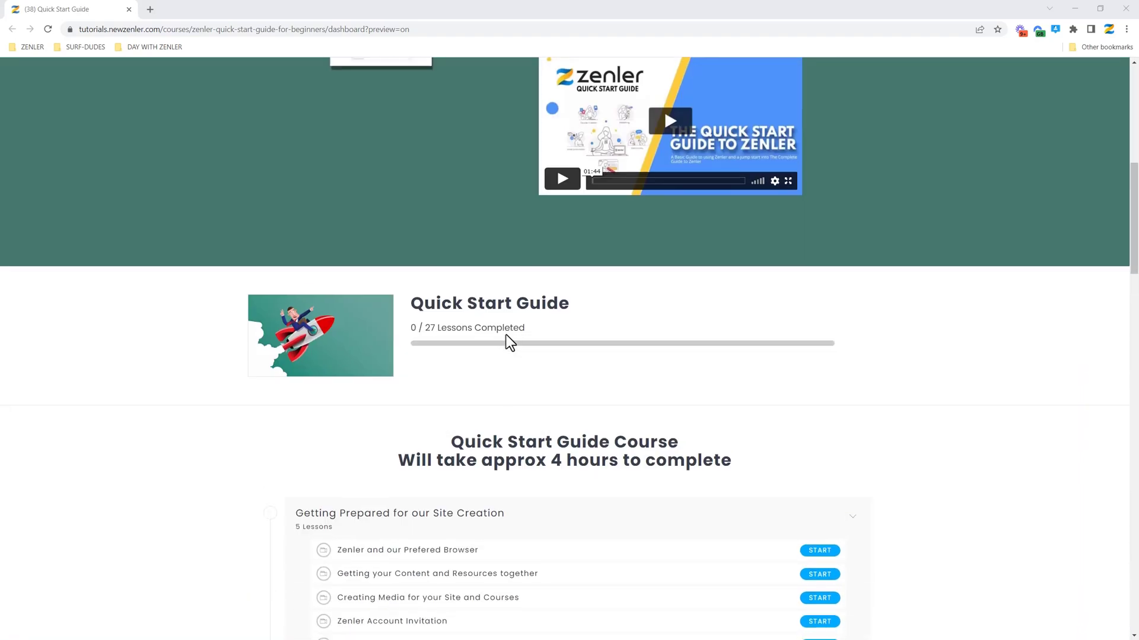
pyautogui.scroll(3)
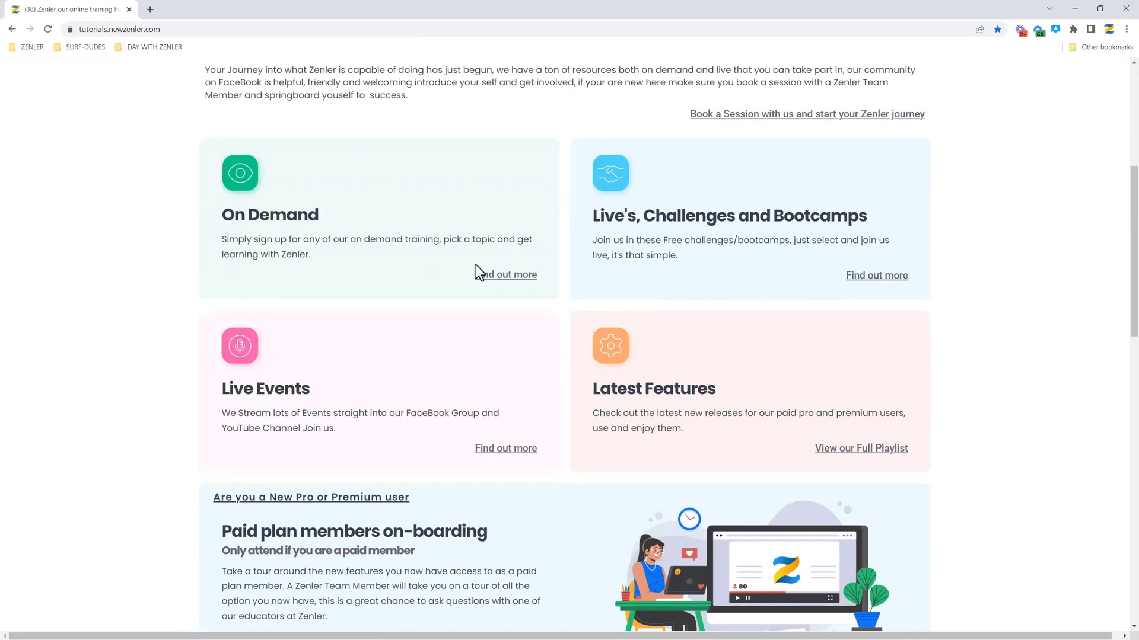
# Step: Open the On Demand catalogue from the newzenler home page's Find out more link
pyautogui.click(505, 275)
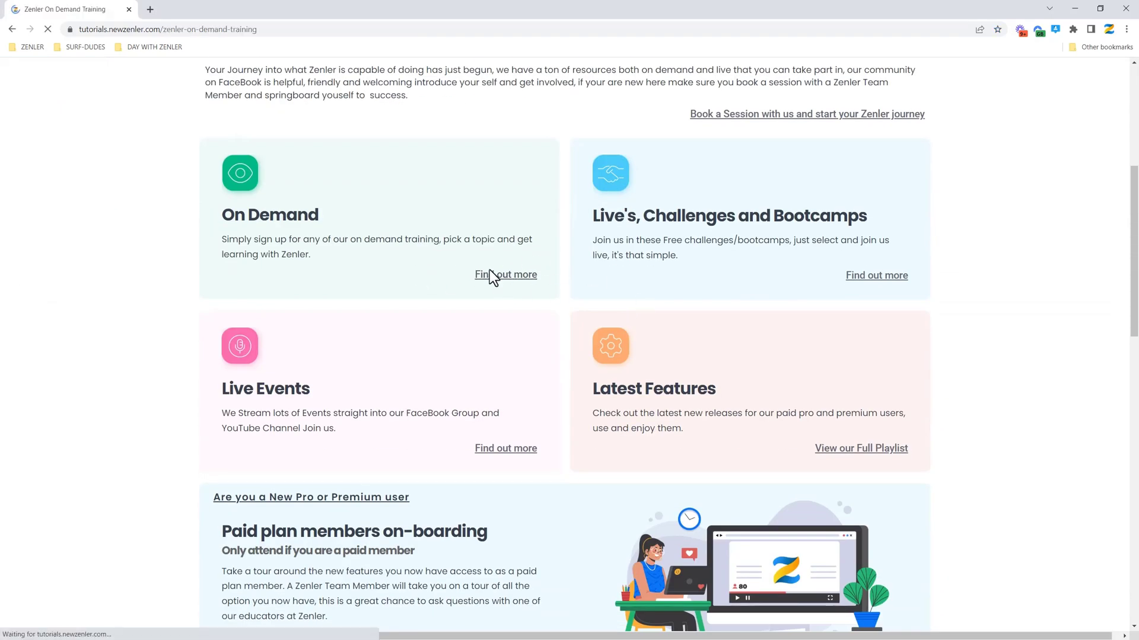
pyautogui.click(505, 275)
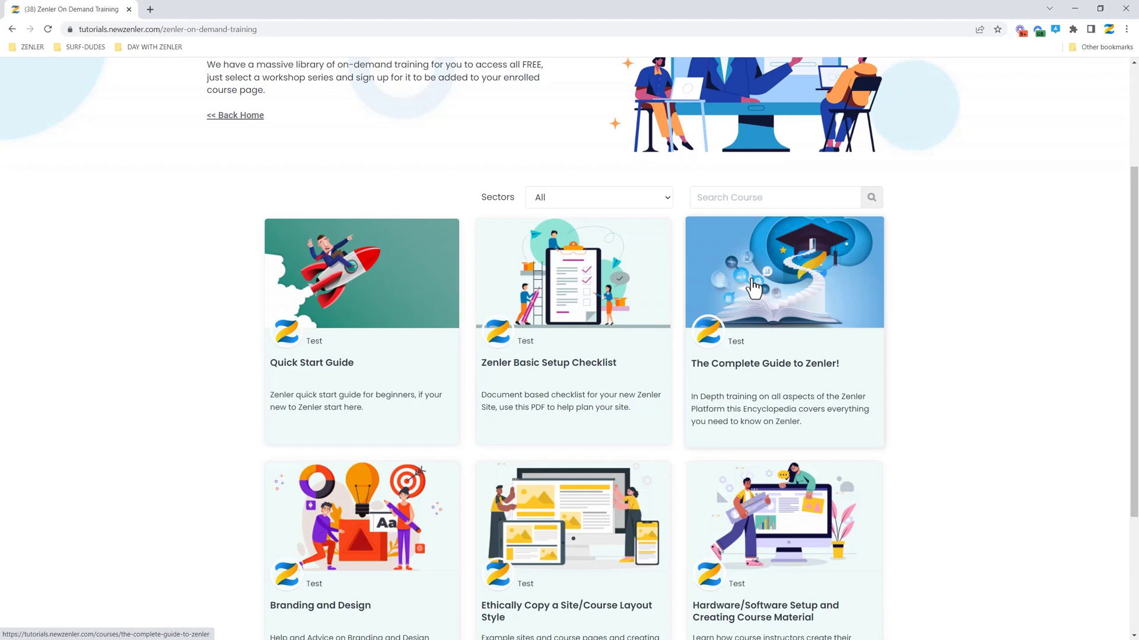
pyautogui.moveTo(759, 283)
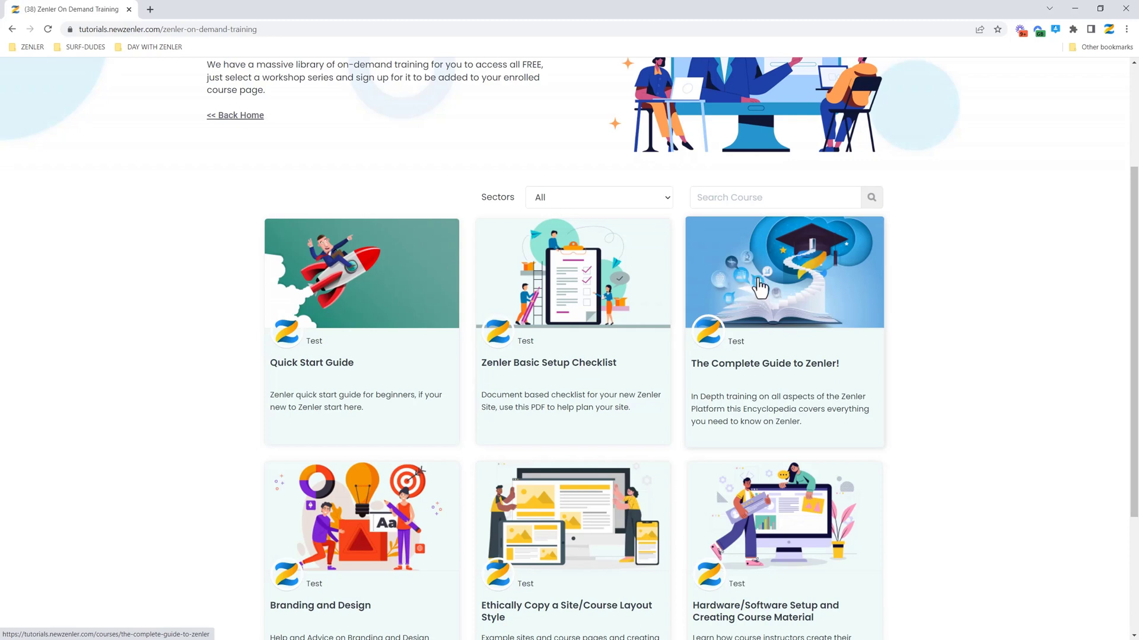
pyautogui.moveTo(763, 290)
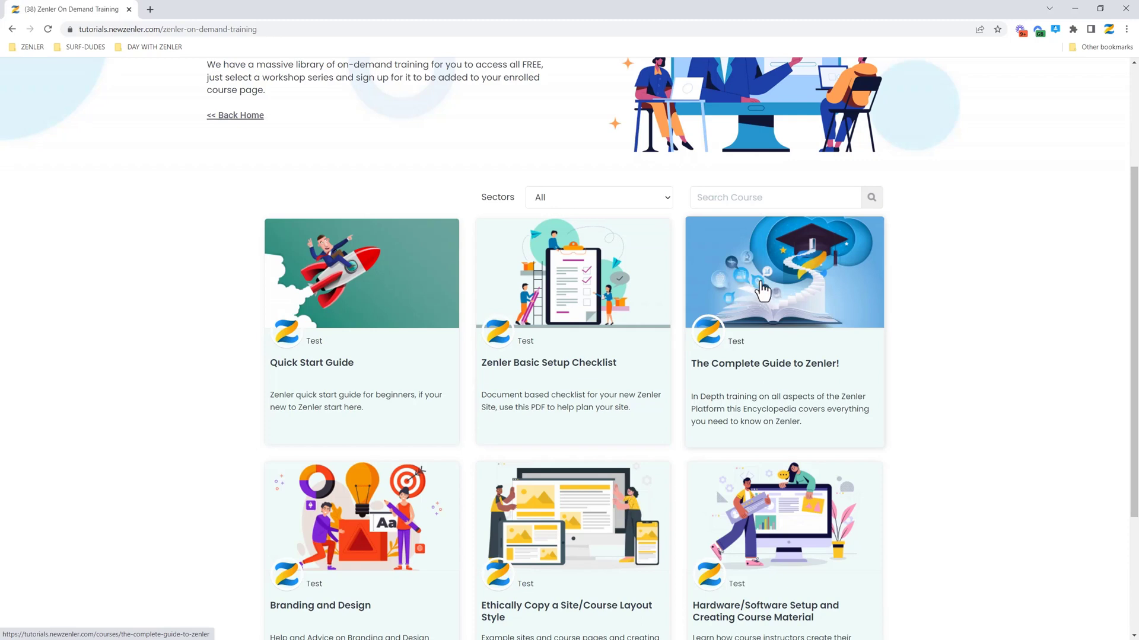
pyautogui.moveTo(767, 290)
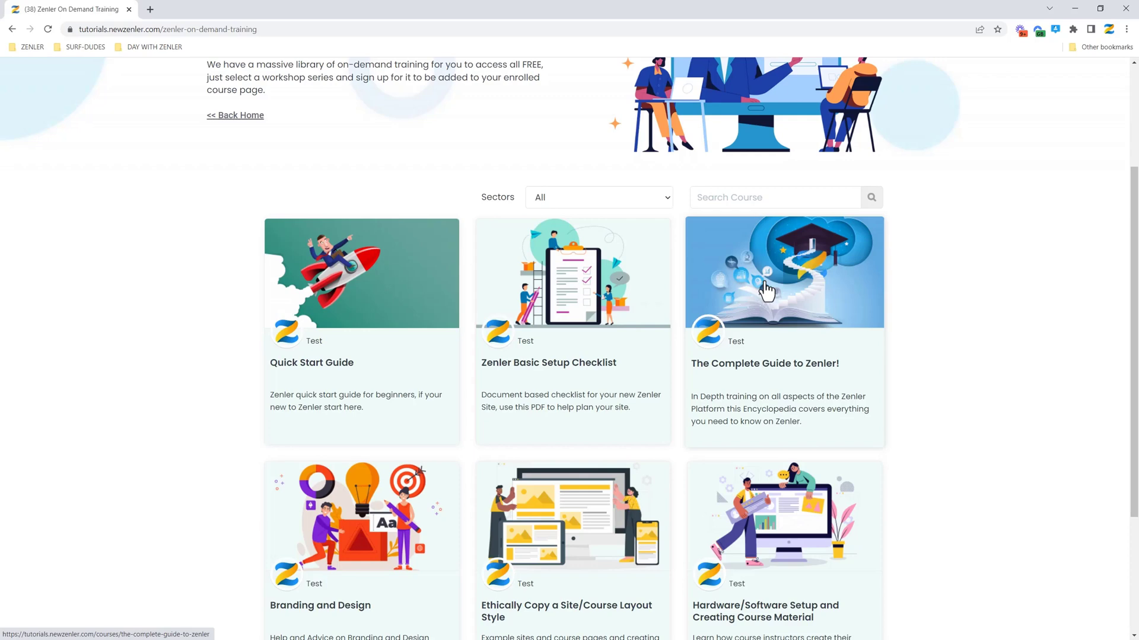
pyautogui.scroll(-3)
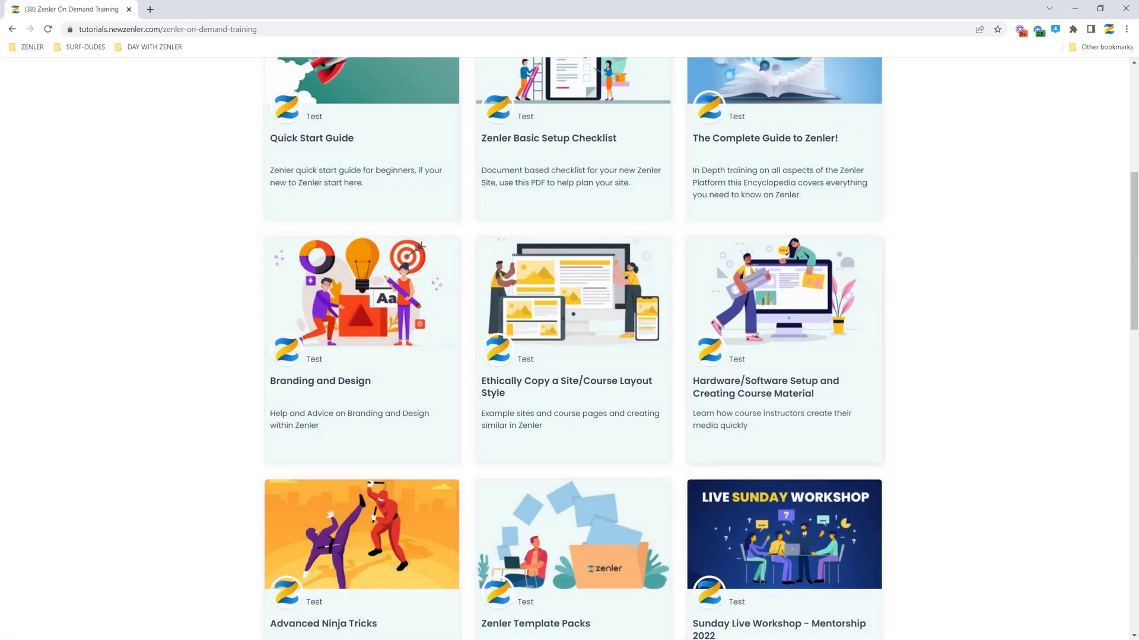
pyautogui.scroll(-3)
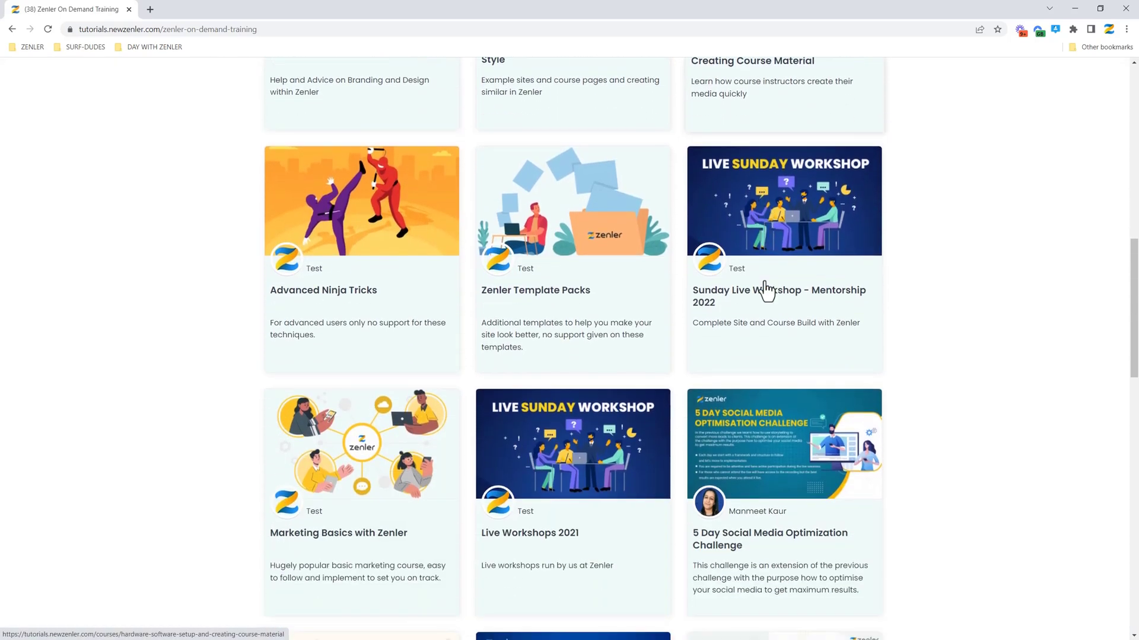
pyautogui.scroll(-3)
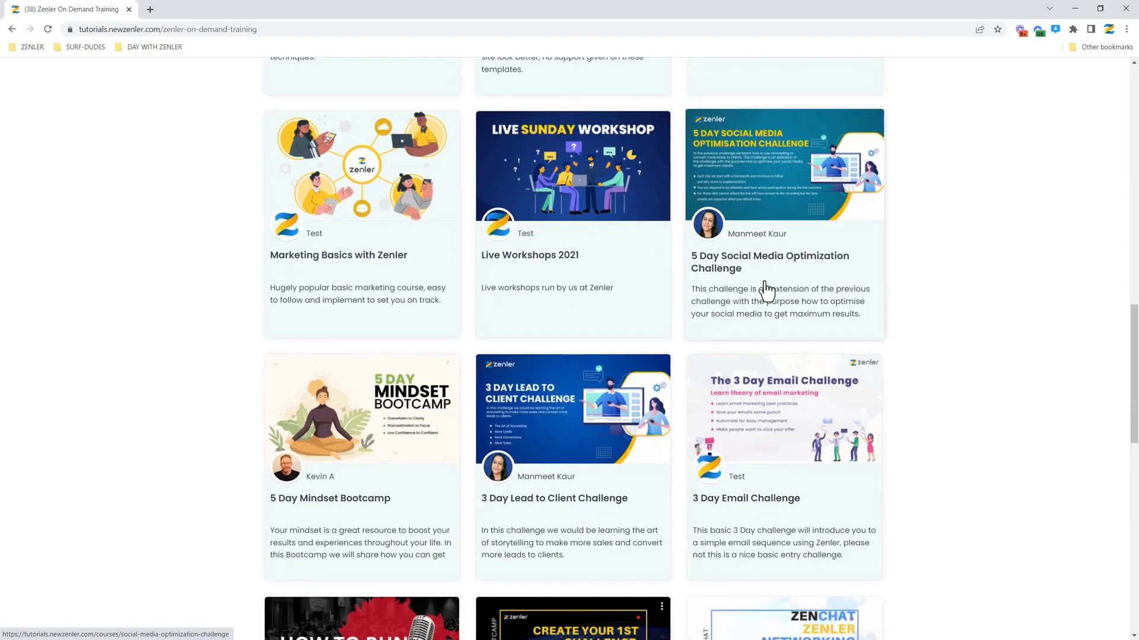
pyautogui.scroll(-3)
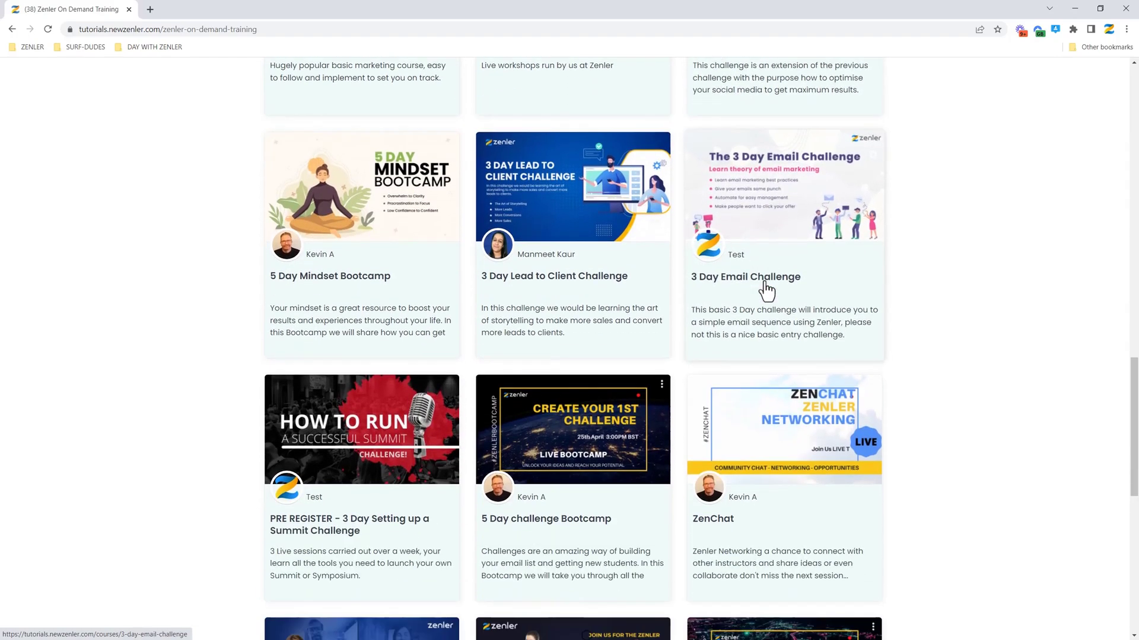
pyautogui.scroll(3)
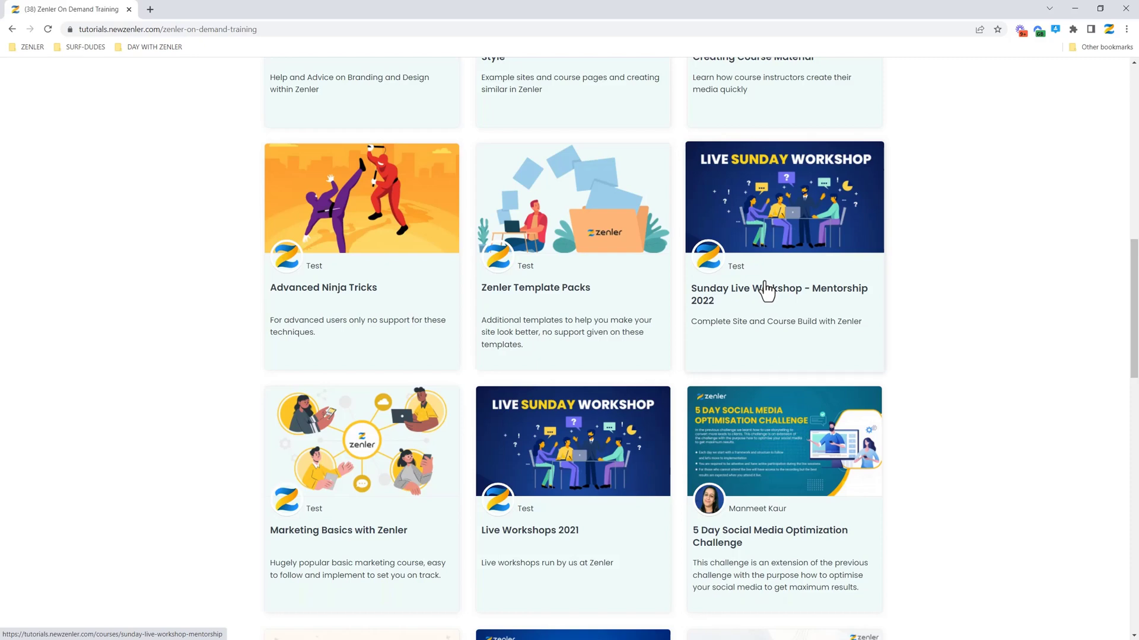
pyautogui.scroll(-3)
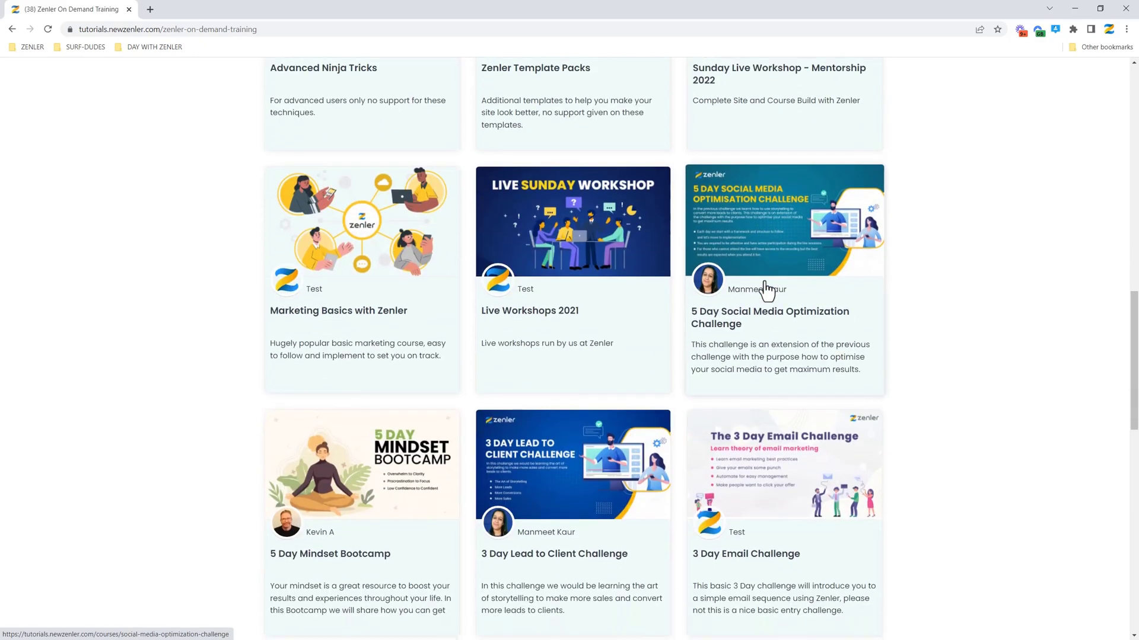
pyautogui.scroll(3)
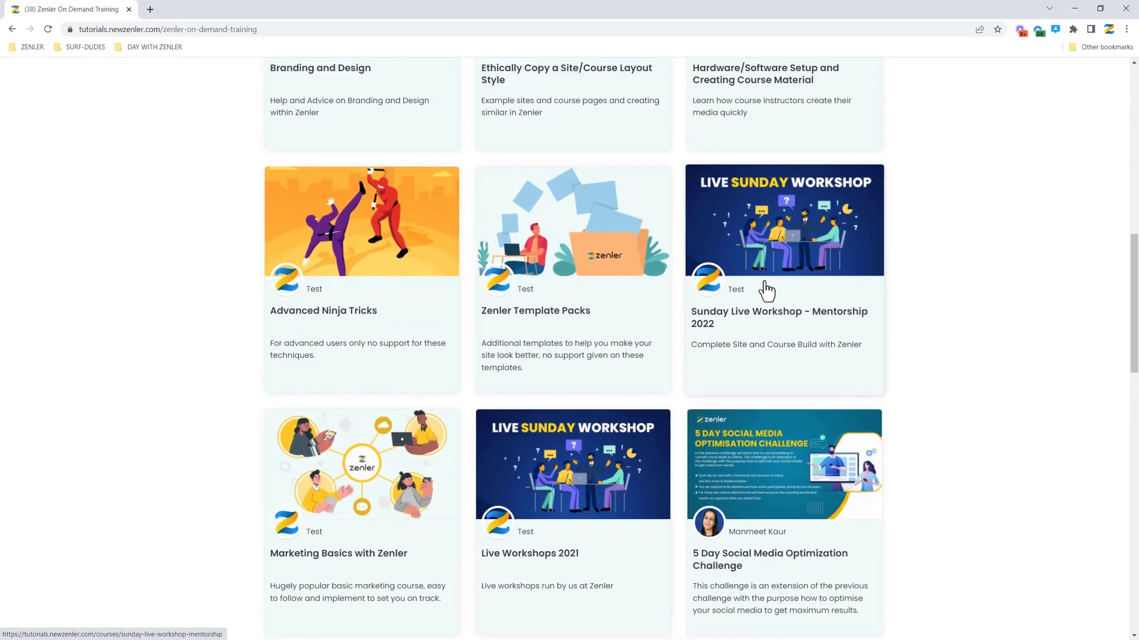
pyautogui.scroll(3)
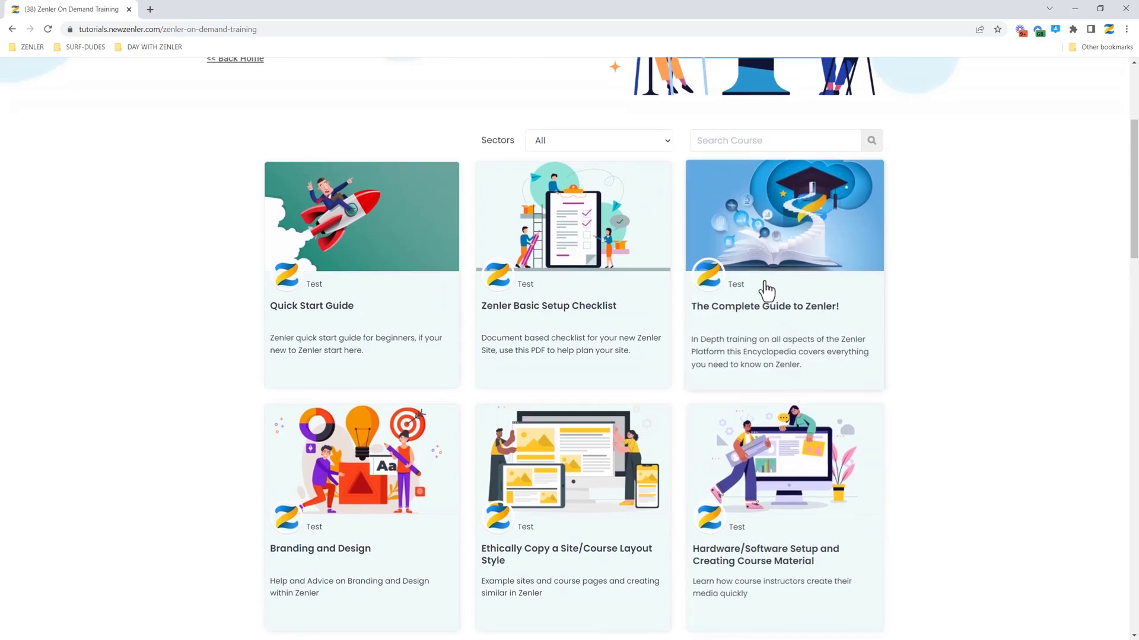
pyautogui.scroll(3)
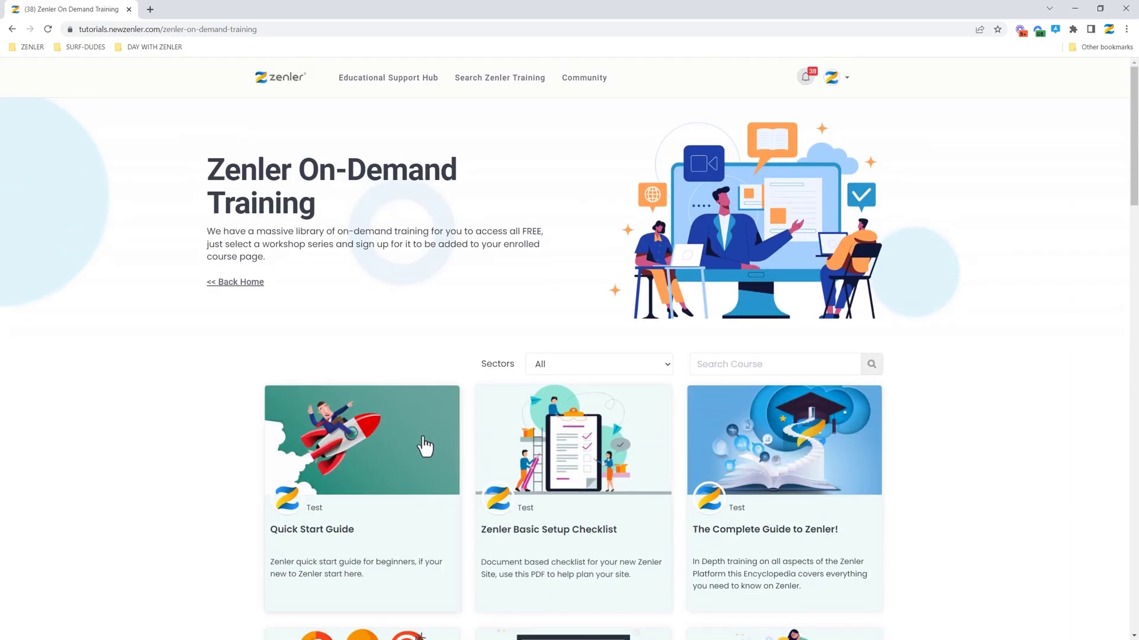
pyautogui.moveTo(392, 454)
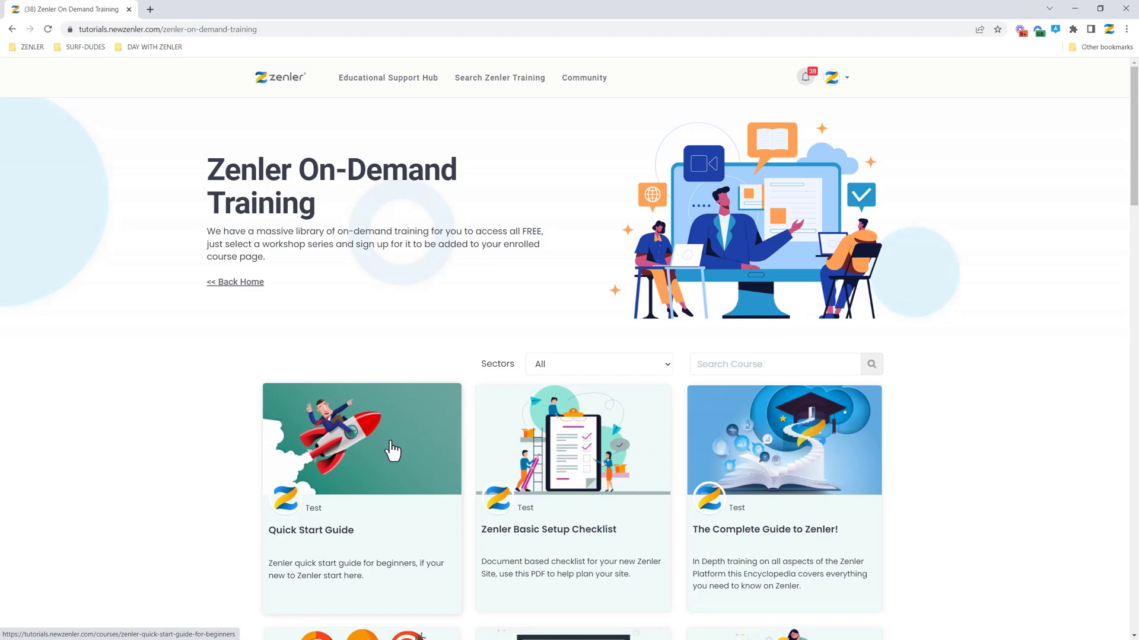